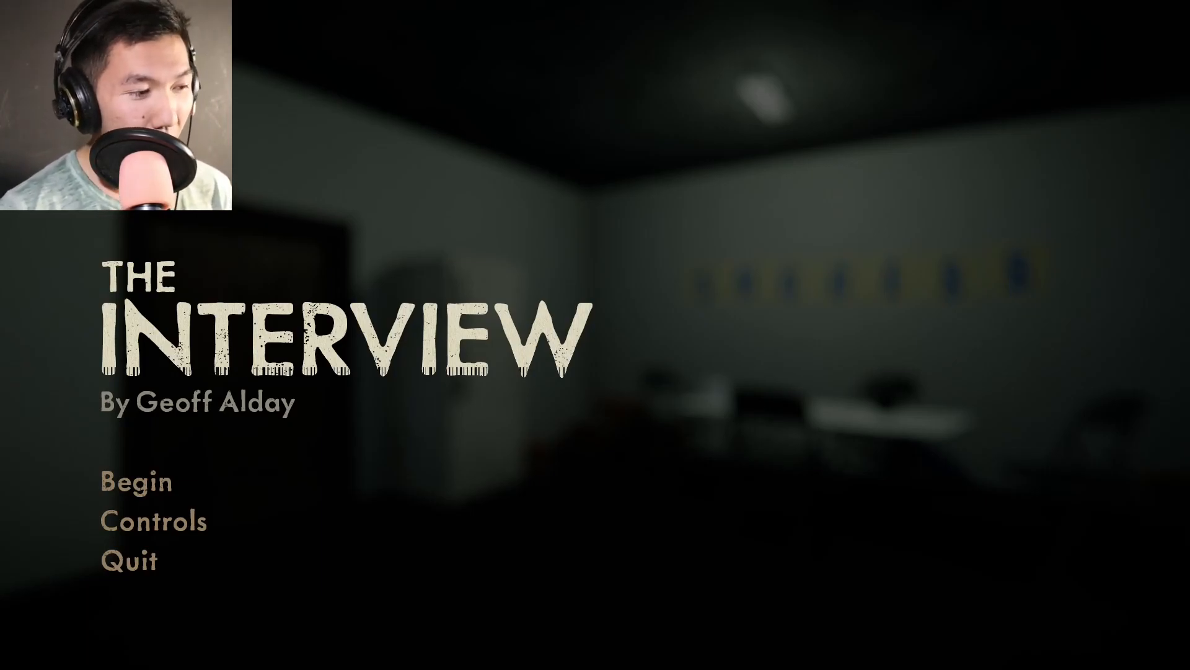
{"action": "mouse_move", "coordinate": [351, 478]}
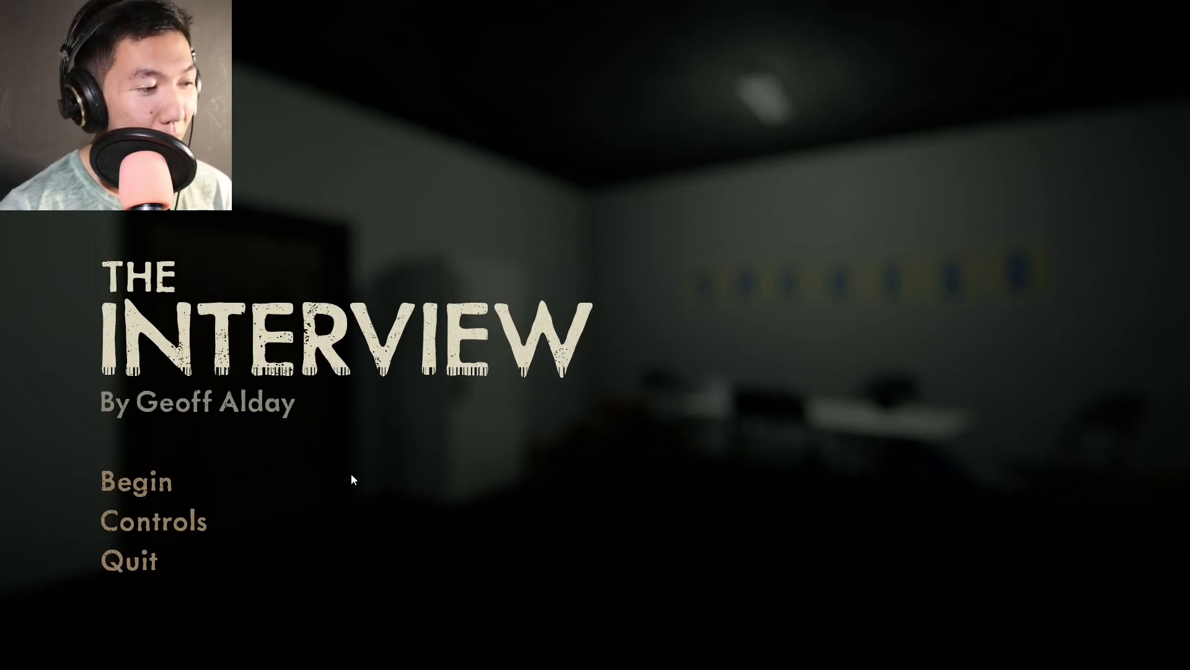
Begin a new playthrough and walk into the dim corridor toward the lit doorway
{"action": "left_click", "coordinate": [135, 481]}
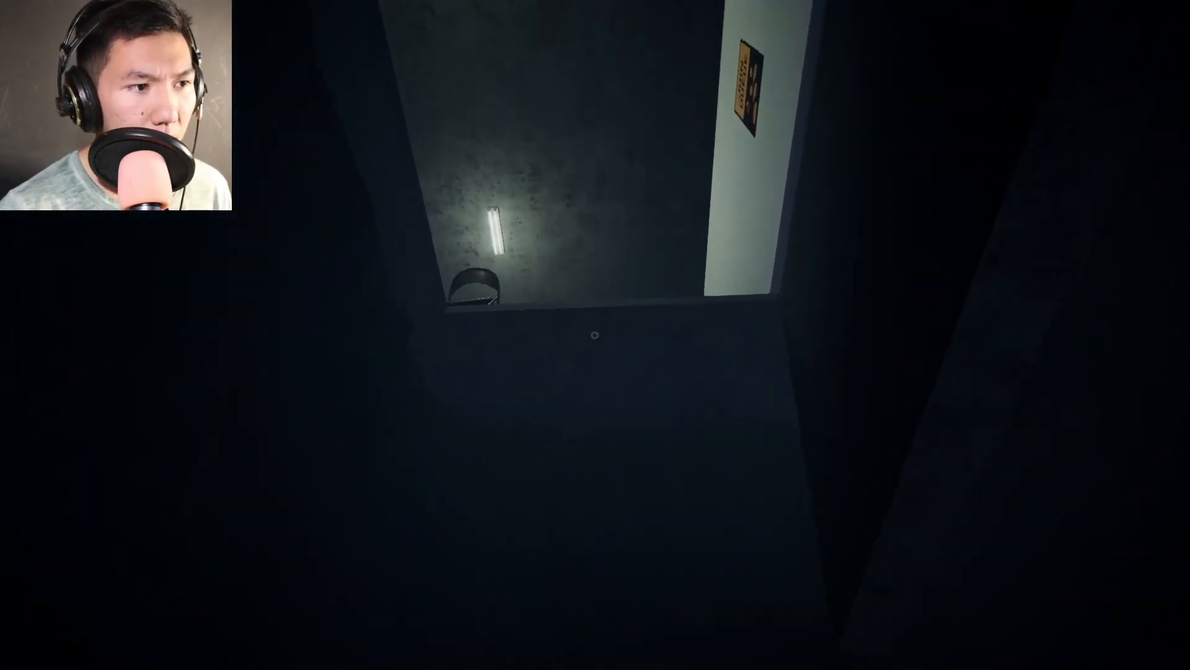
{"action": "mouse_move", "coordinate": [596, 335]}
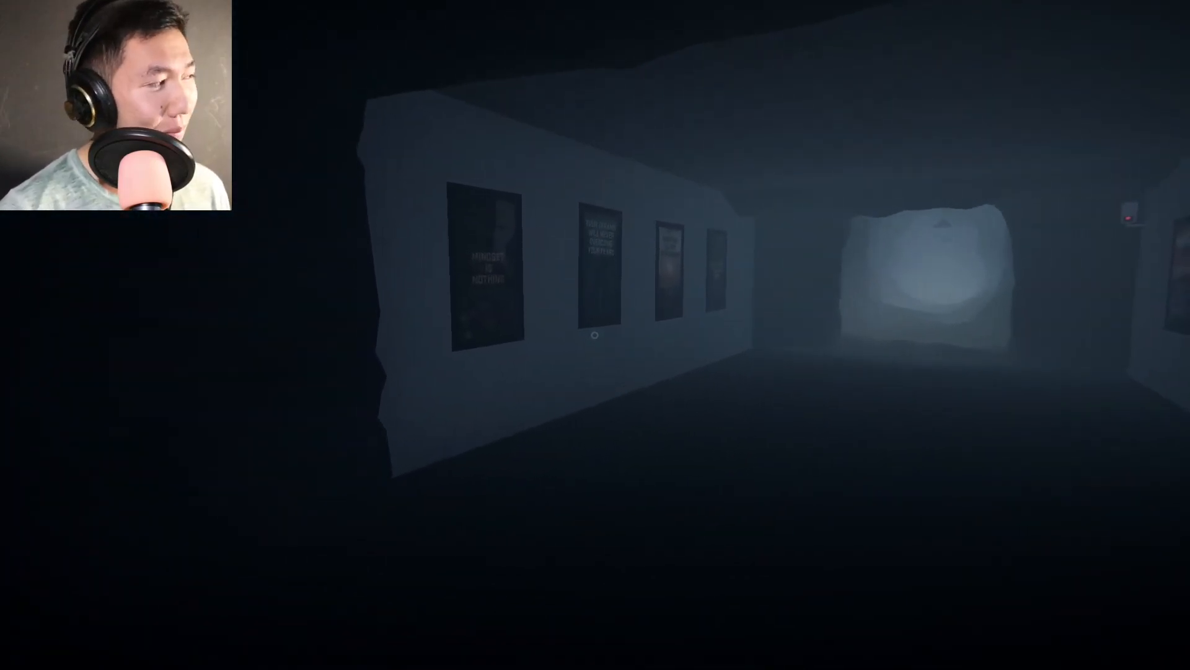
Walk forward down the foggy poster corridor toward the glowing opening
{"action": "key", "text": "w"}
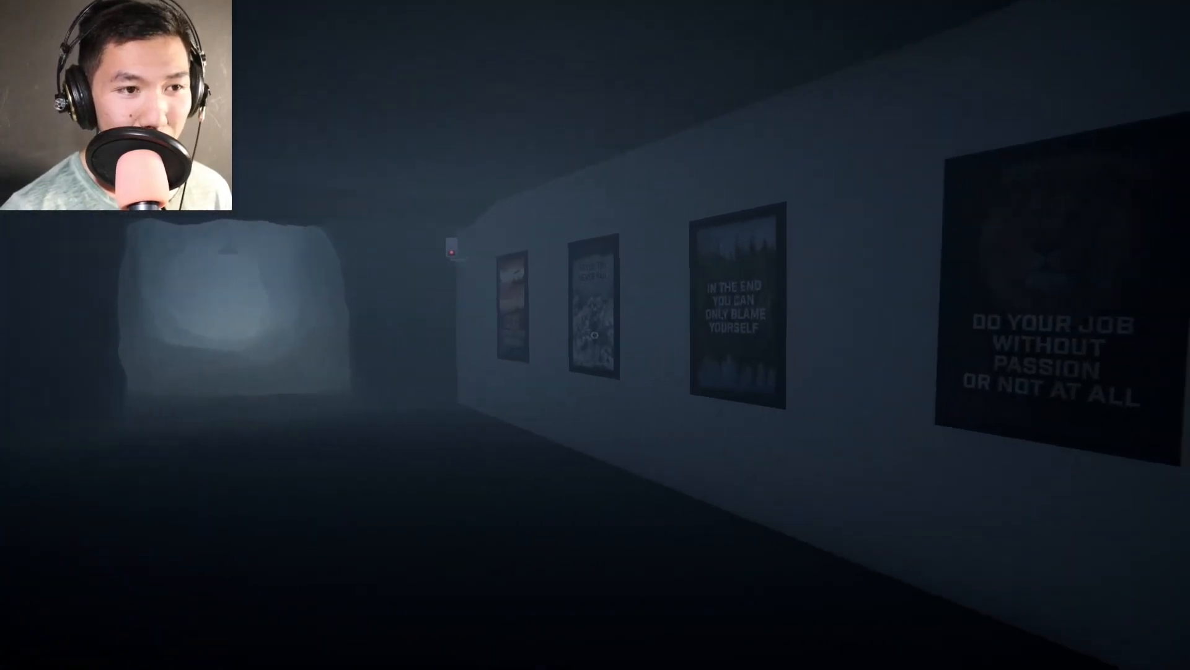
{"action": "mouse_move", "coordinate": [595, 335]}
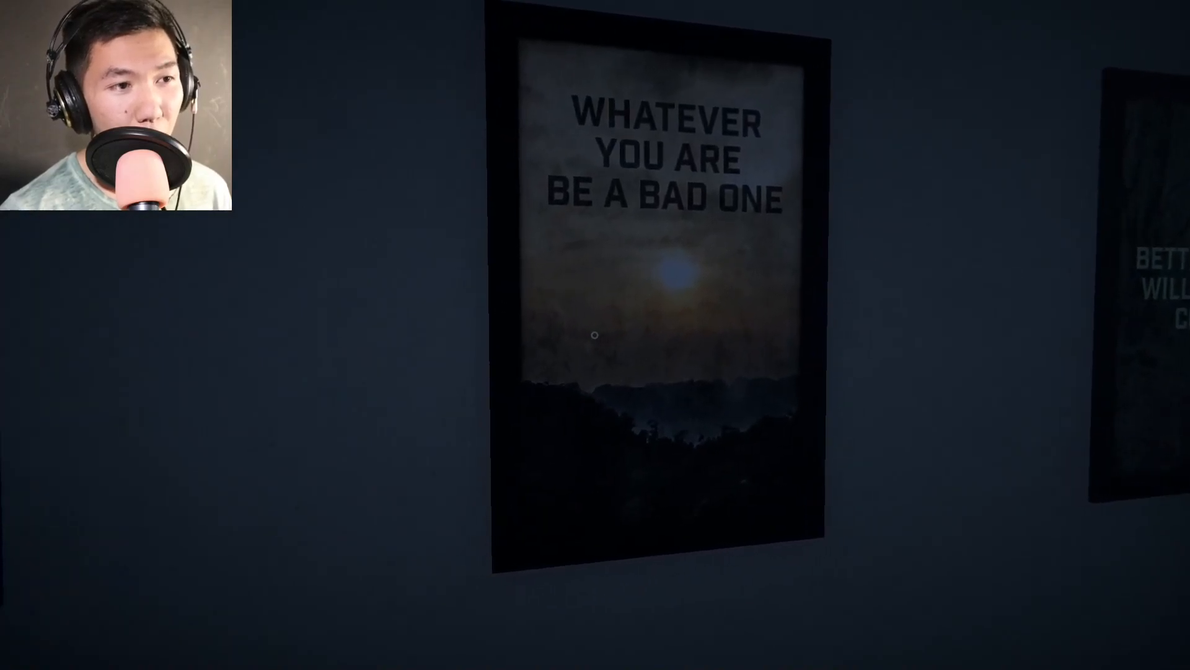
{"action": "mouse_move", "coordinate": [596, 335]}
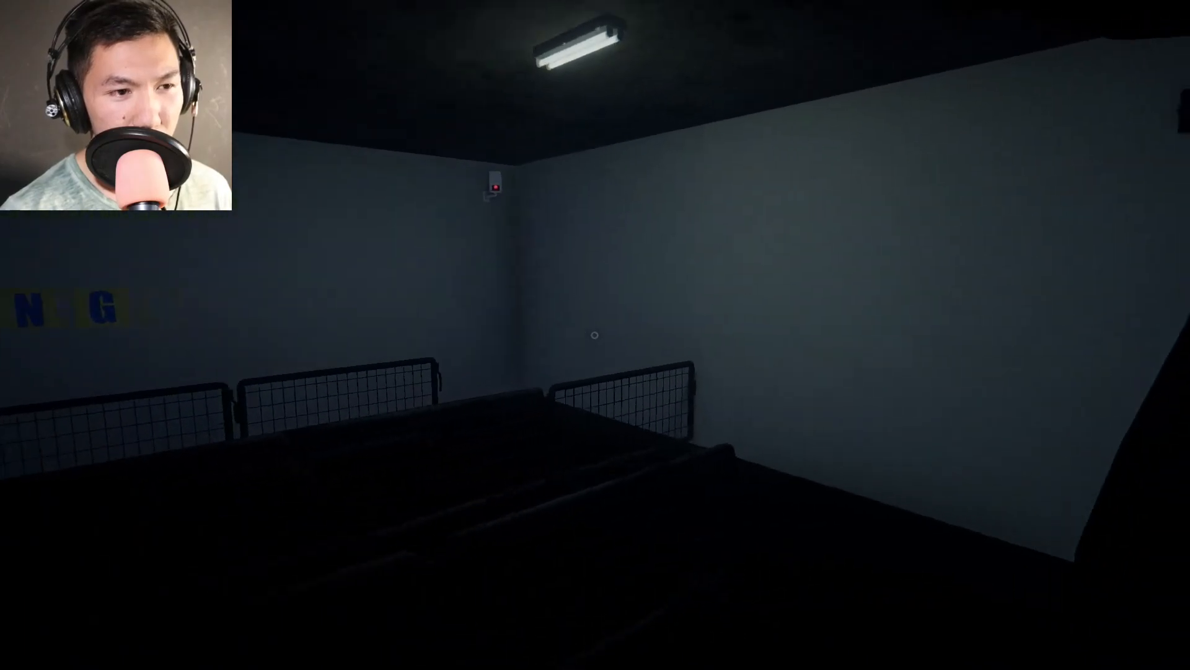
{"action": "mouse_move", "coordinate": [595, 334]}
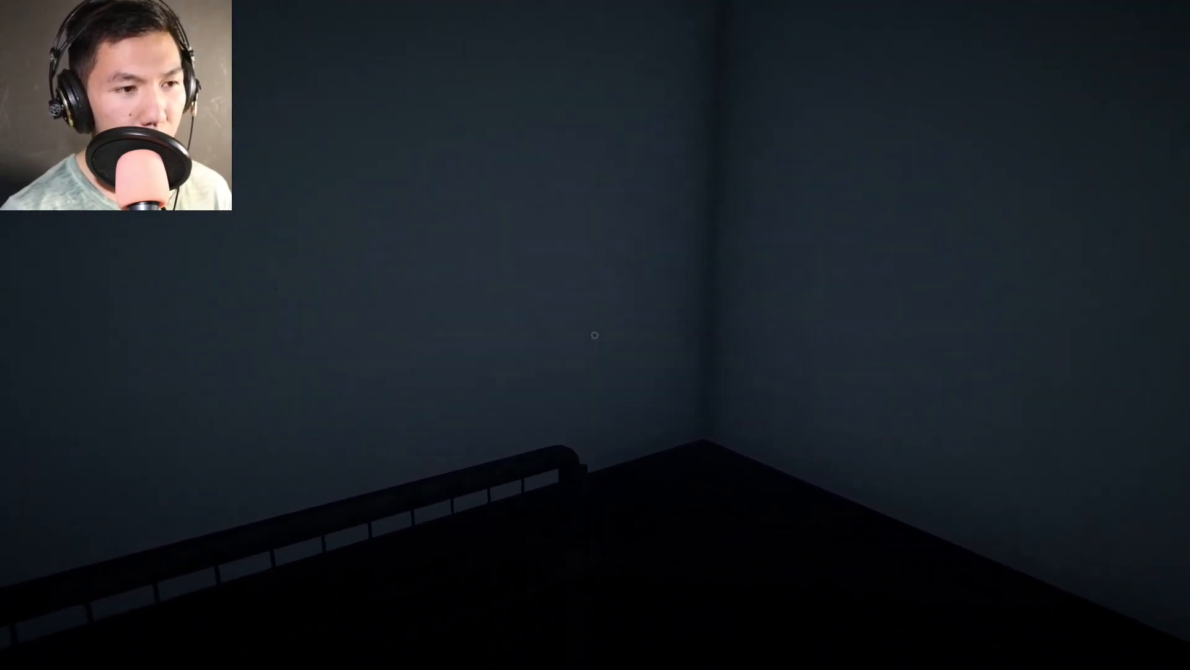
{"action": "mouse_move", "coordinate": [595, 335]}
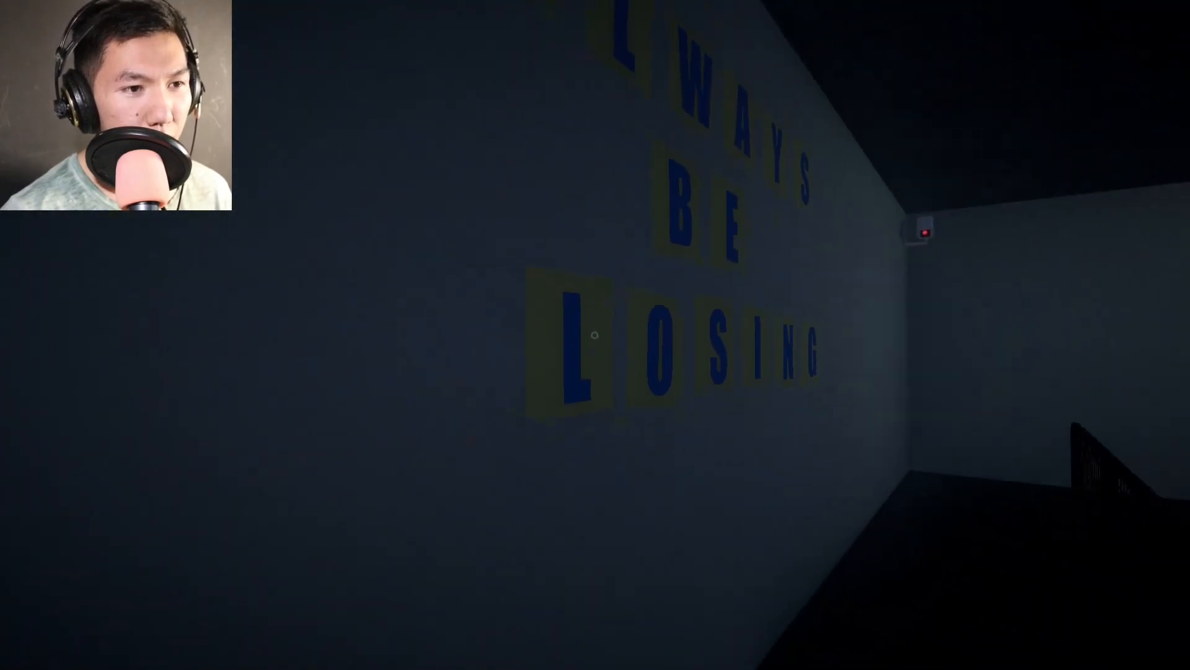
{"action": "mouse_move", "coordinate": [595, 335]}
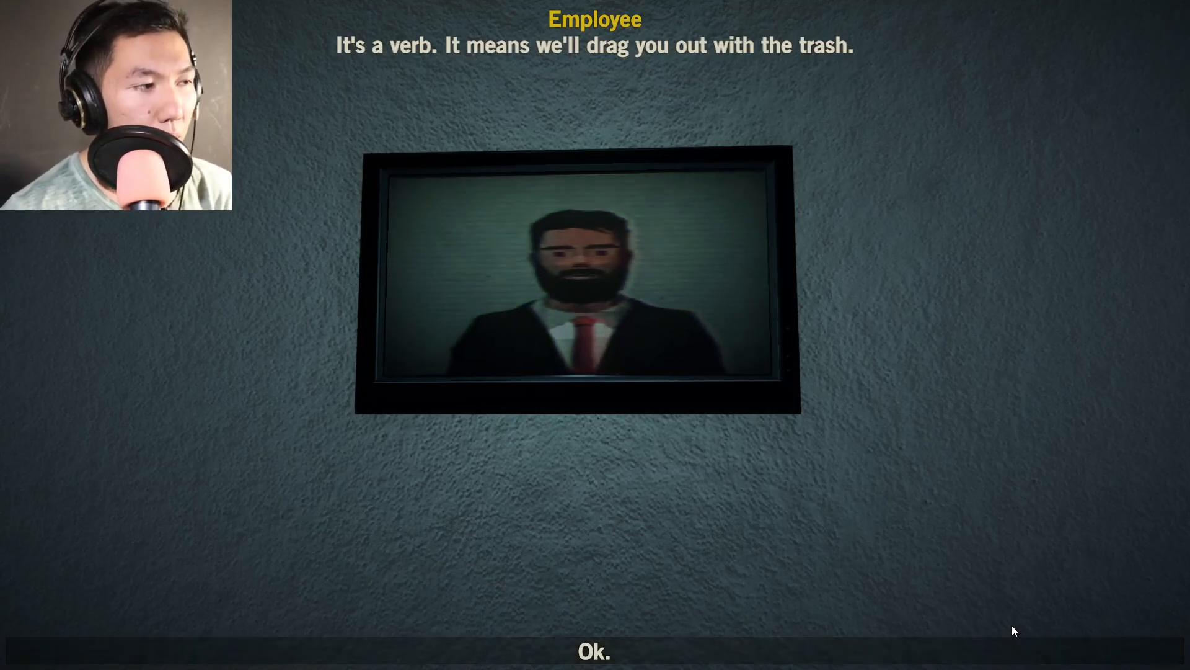
{"action": "mouse_move", "coordinate": [726, 657]}
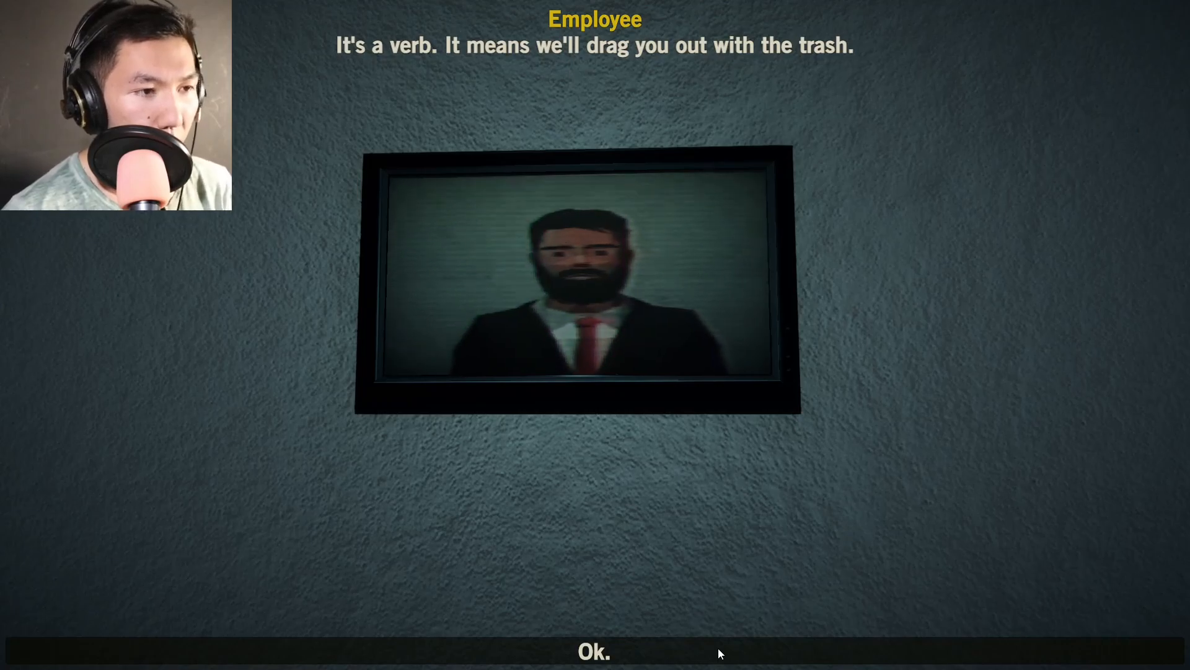
Acknowledge the employee's explanation and agree to the conditions of registration
{"action": "left_click", "coordinate": [594, 651]}
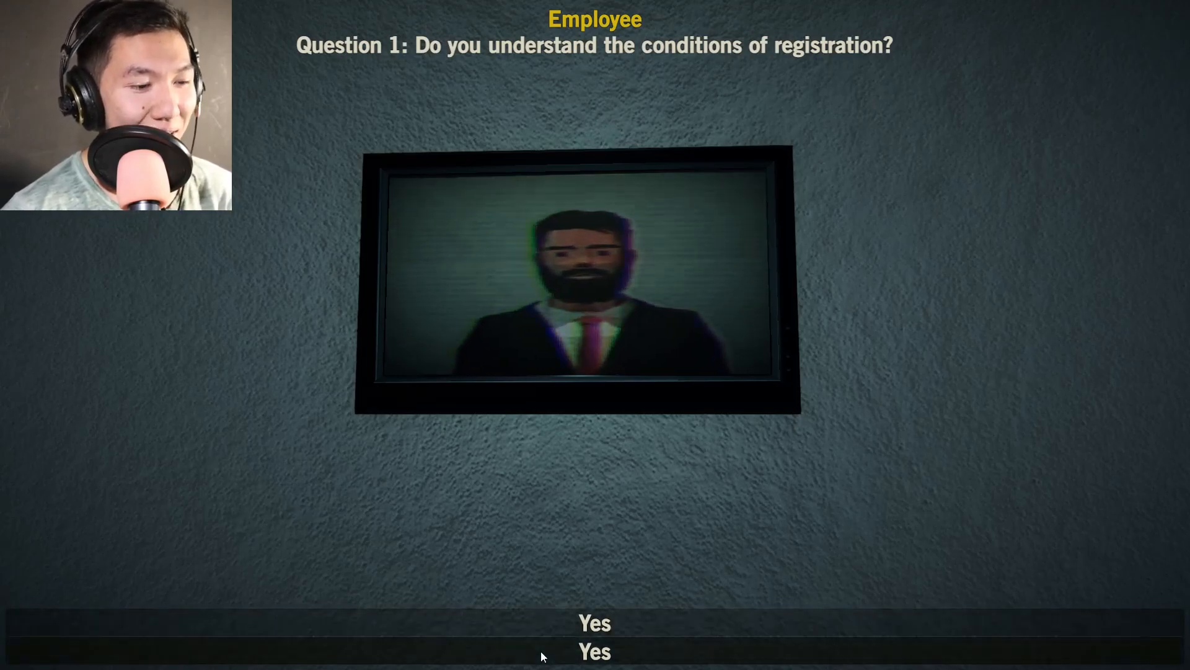
{"action": "left_click", "coordinate": [594, 624]}
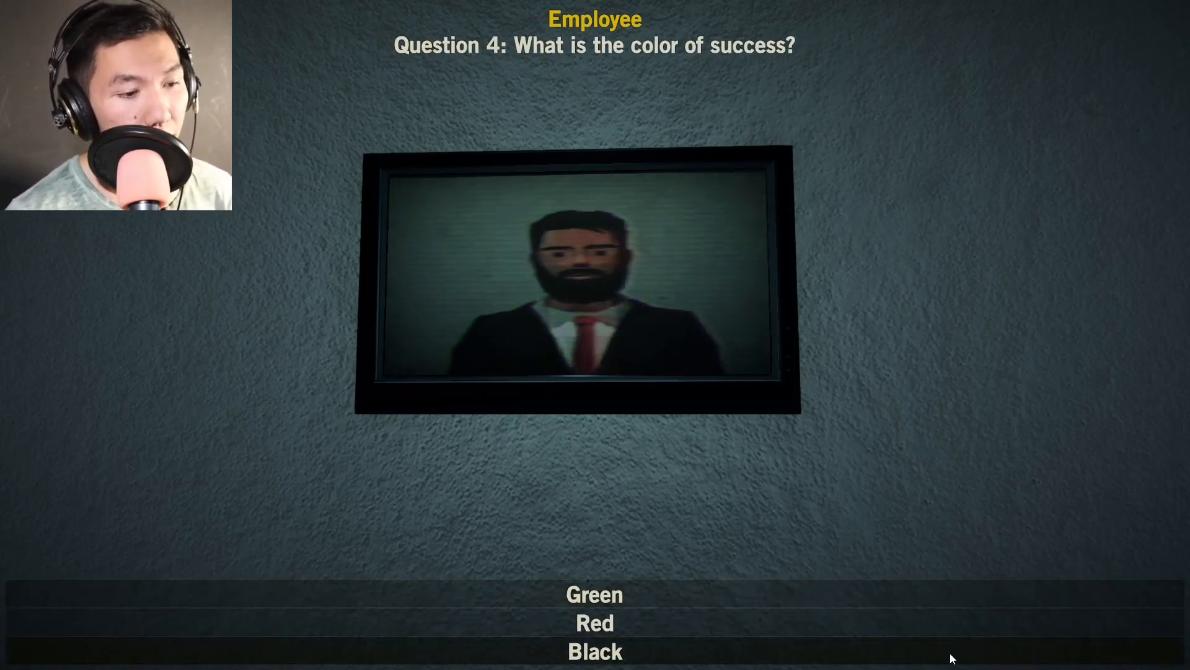
{"action": "mouse_move", "coordinate": [395, 643]}
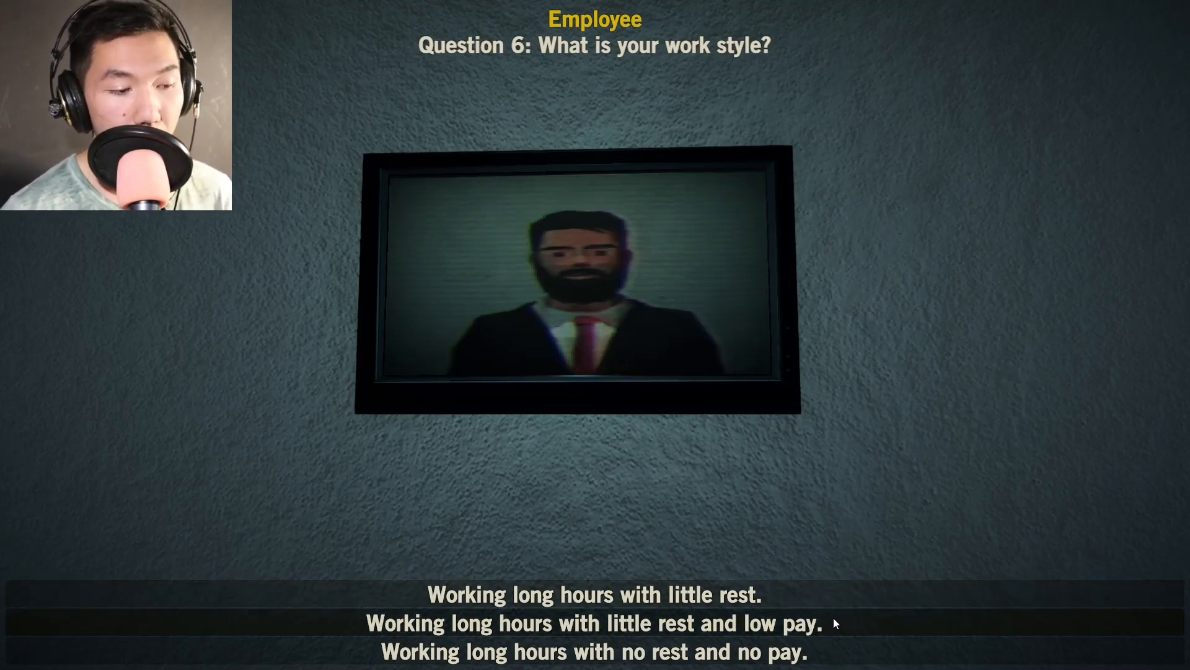
{"action": "mouse_move", "coordinate": [858, 651]}
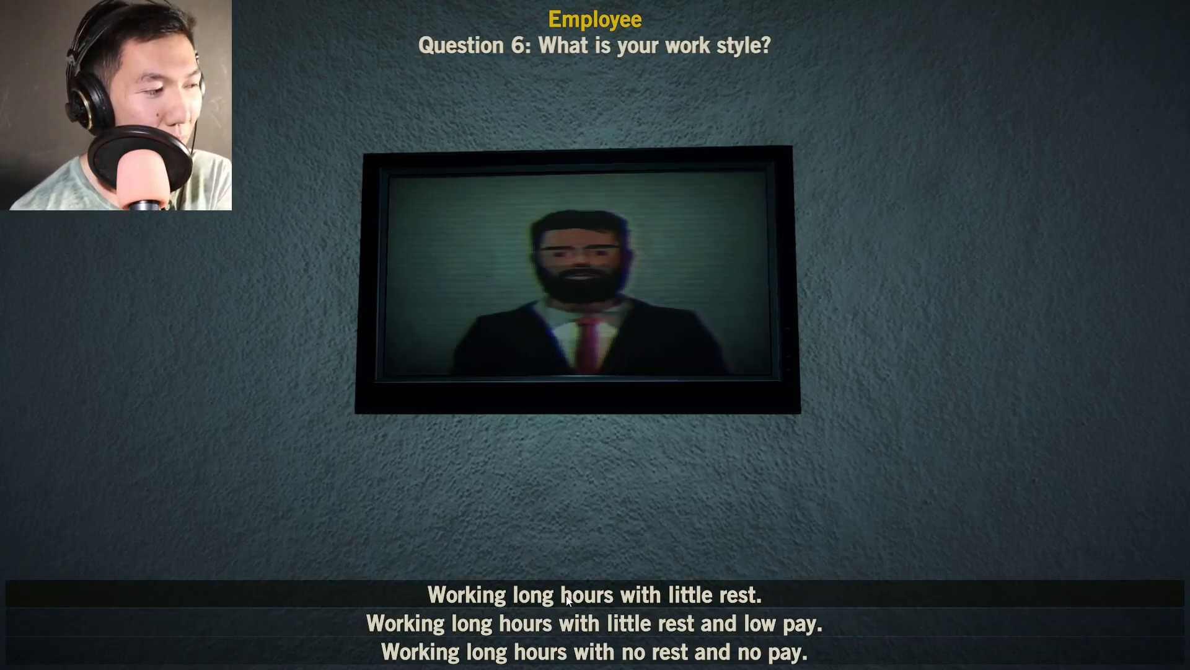
Answer the work-style question with 'Working long hours with little rest.'
{"action": "left_click", "coordinate": [594, 594]}
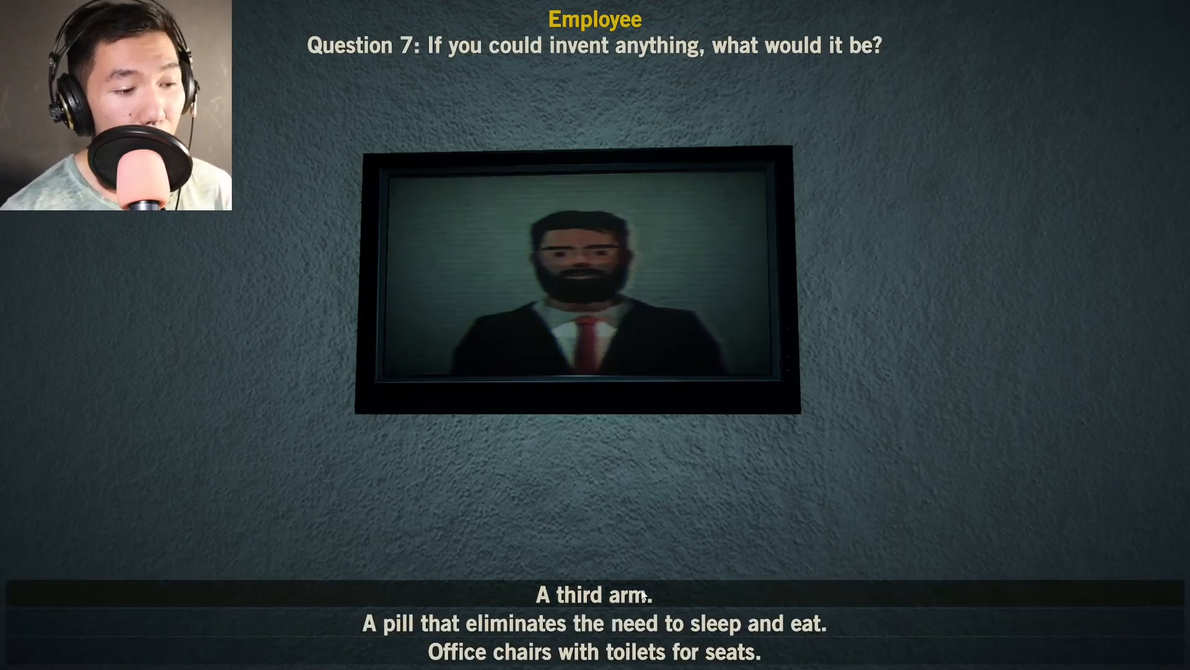
{"action": "mouse_move", "coordinate": [330, 629]}
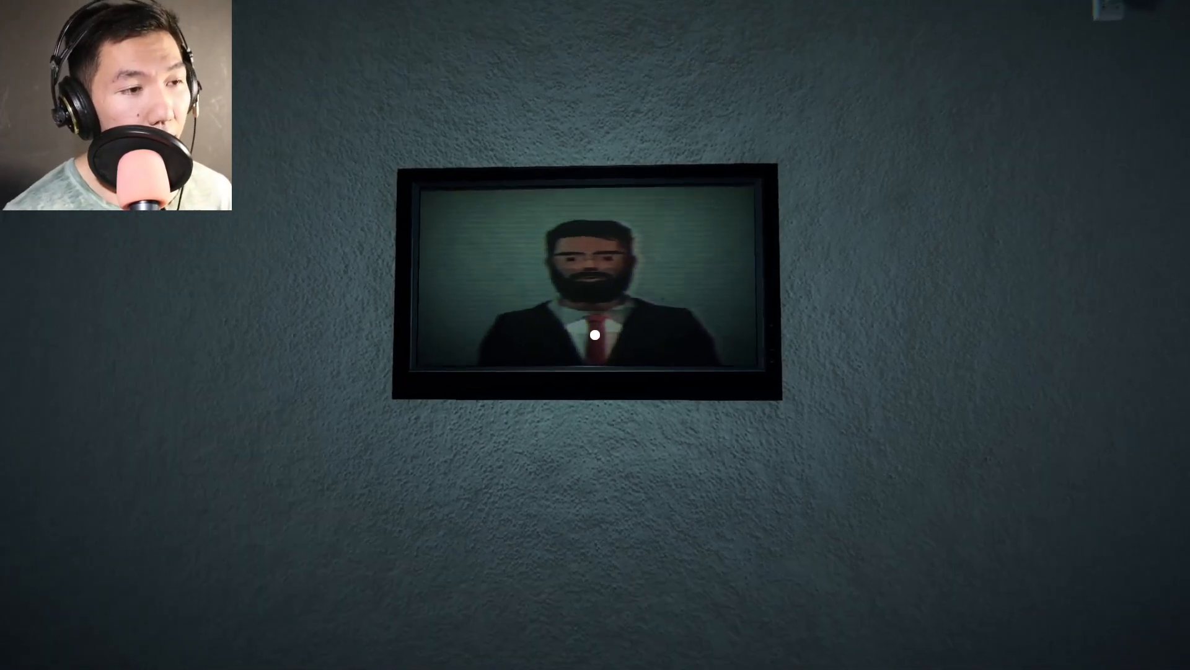
{"action": "mouse_move", "coordinate": [596, 335]}
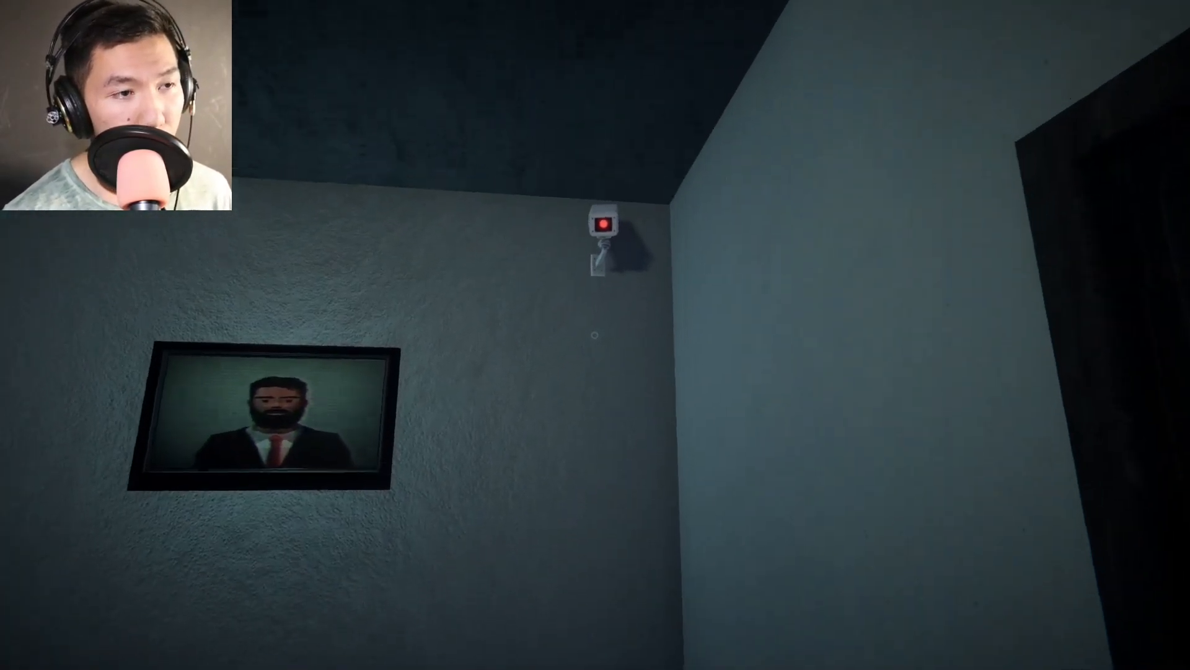
{"action": "mouse_move", "coordinate": [595, 335]}
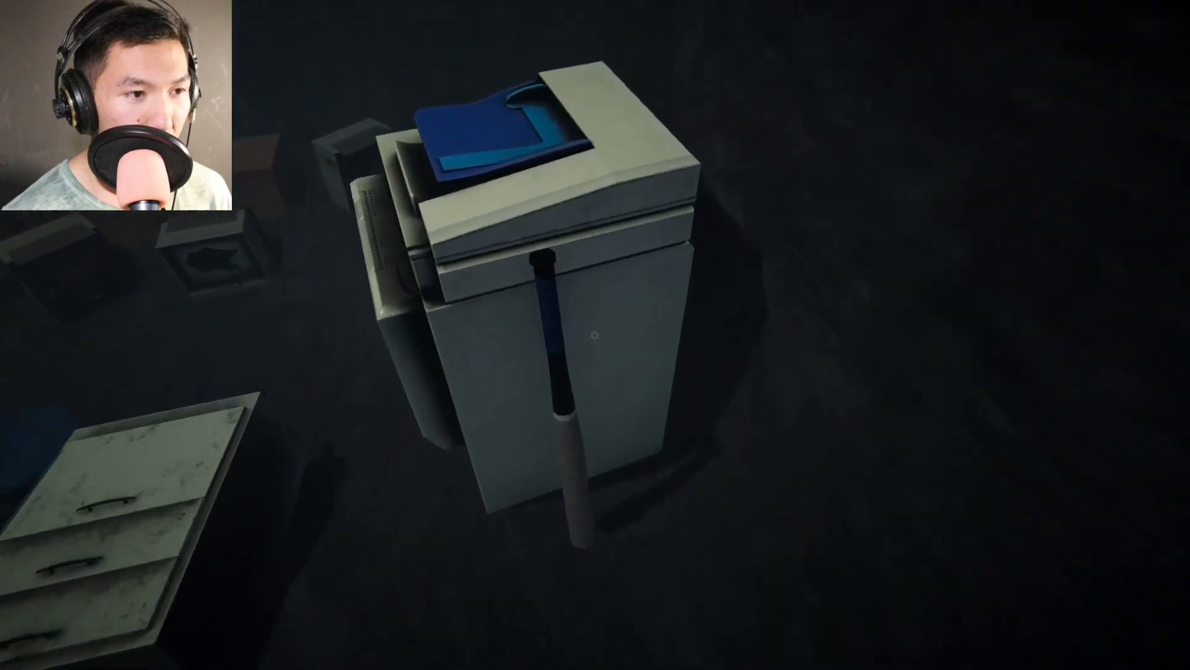
{"action": "mouse_move", "coordinate": [595, 335]}
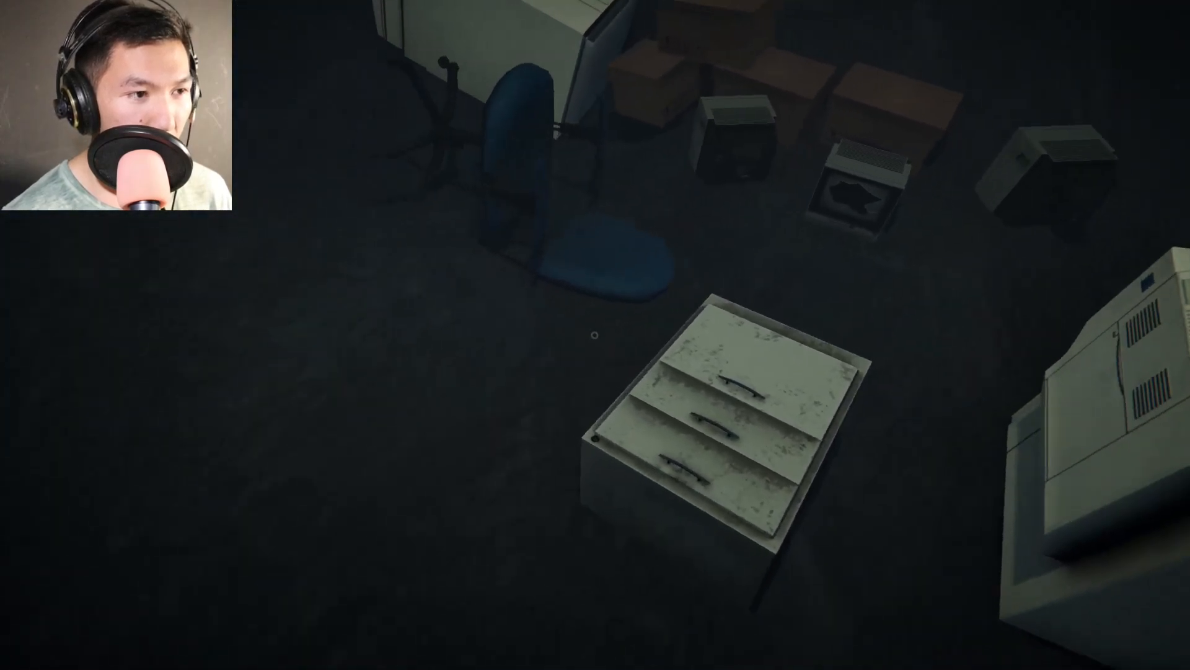
{"action": "mouse_move", "coordinate": [595, 335]}
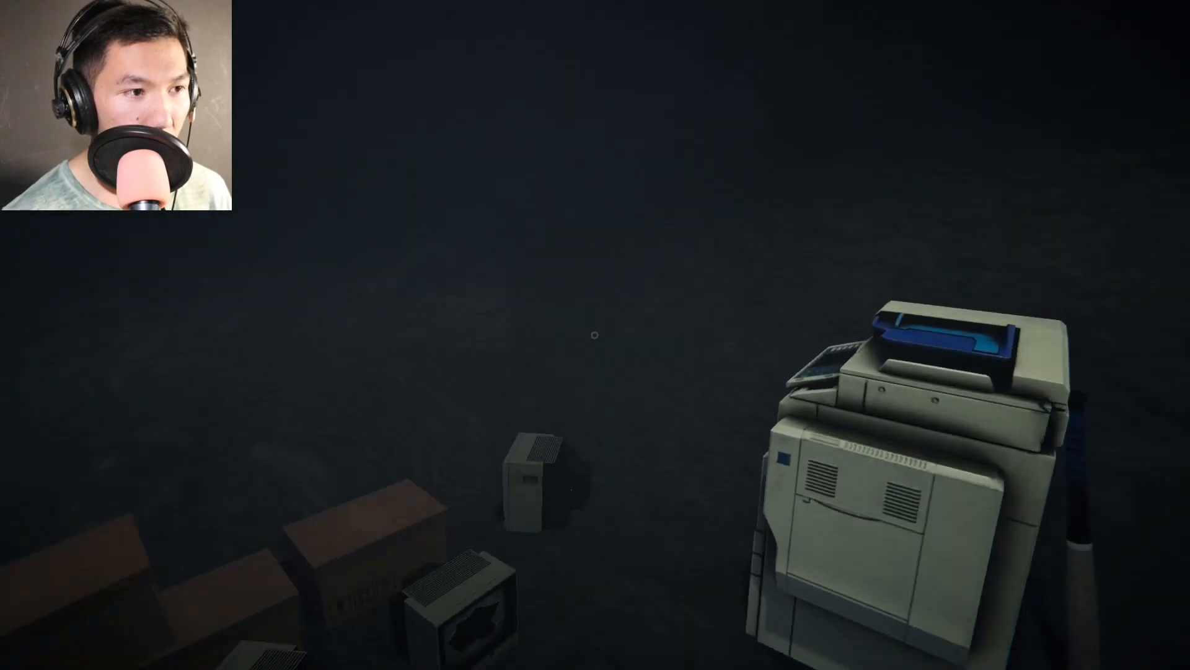
{"action": "mouse_move", "coordinate": [595, 335]}
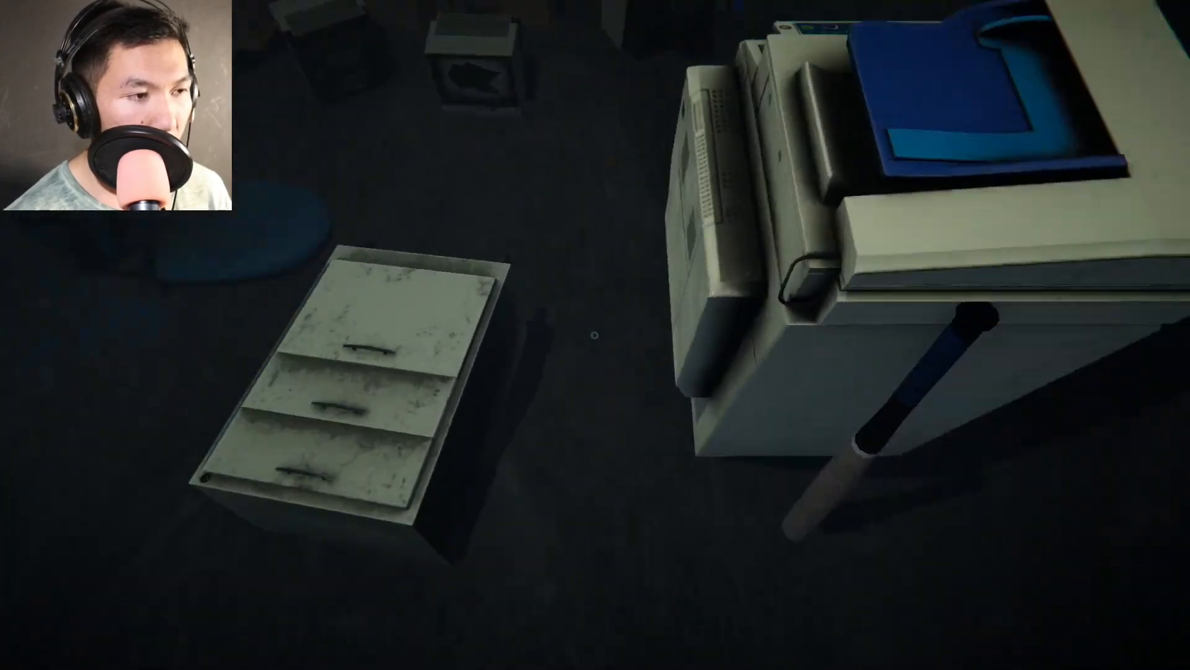
{"action": "mouse_move", "coordinate": [594, 335]}
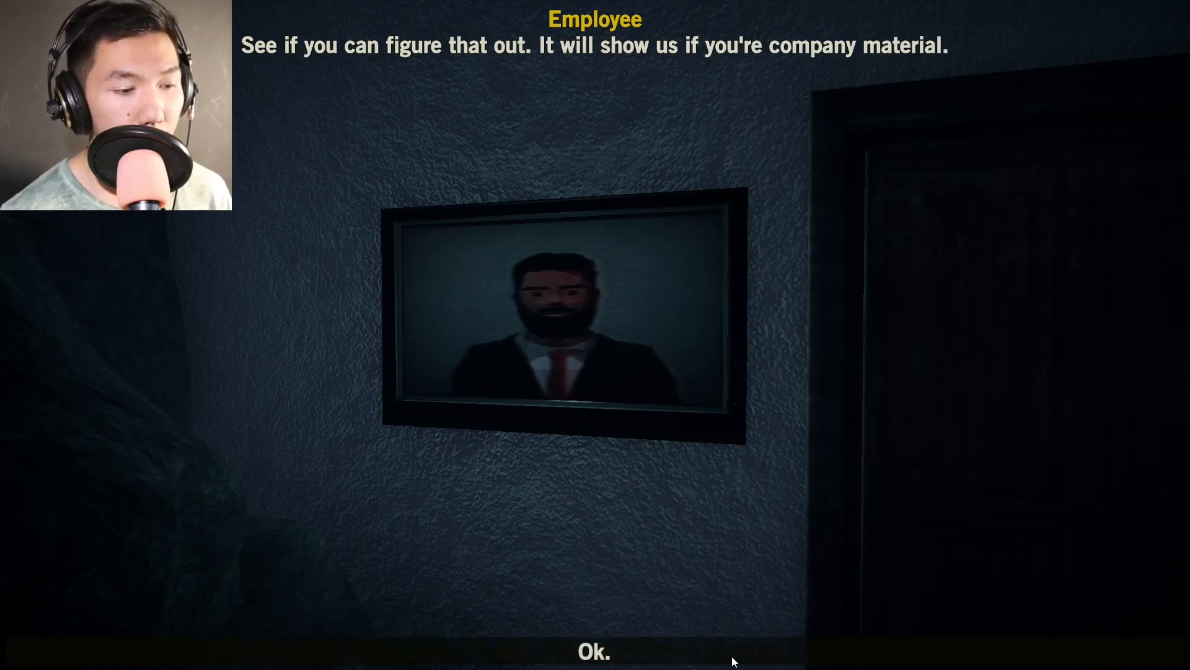
Acknowledge the company-material test at the doorway onto the cubicle office
{"action": "left_click", "coordinate": [593, 651]}
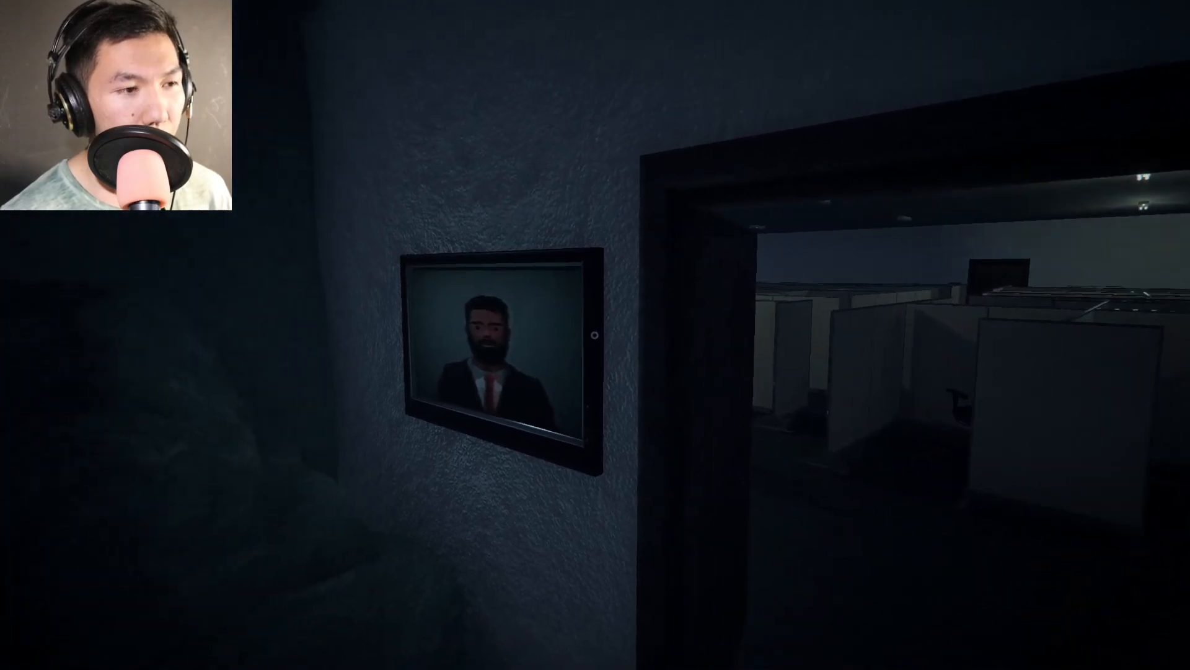
{"action": "mouse_move", "coordinate": [595, 334]}
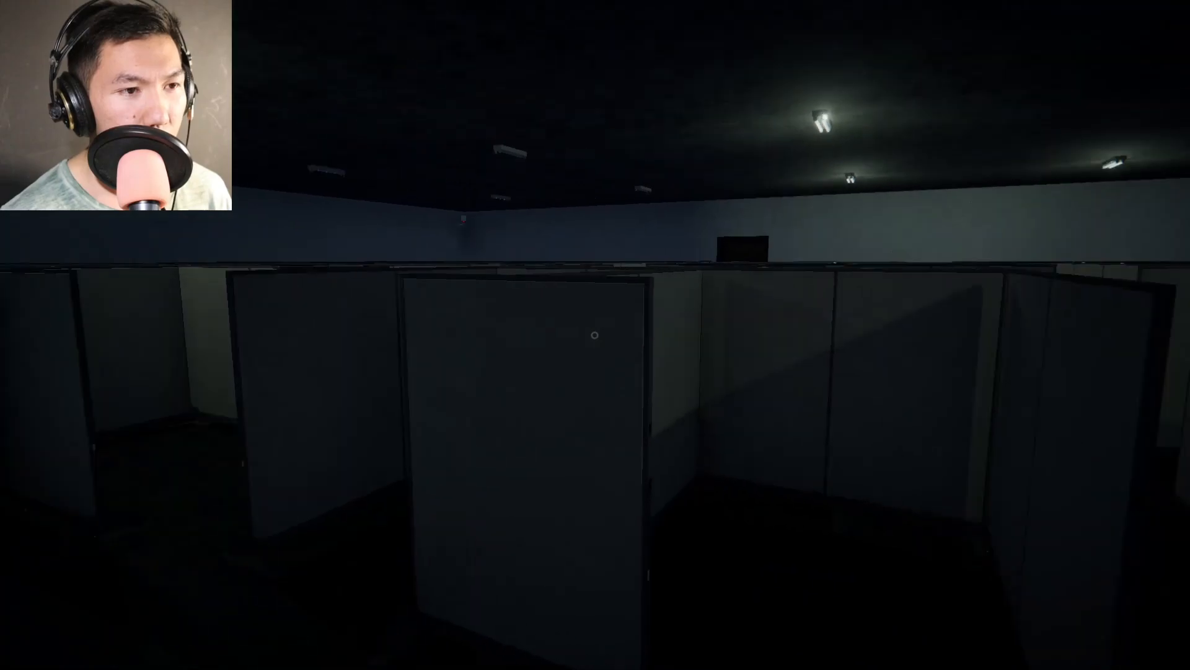
{"action": "mouse_move", "coordinate": [595, 335]}
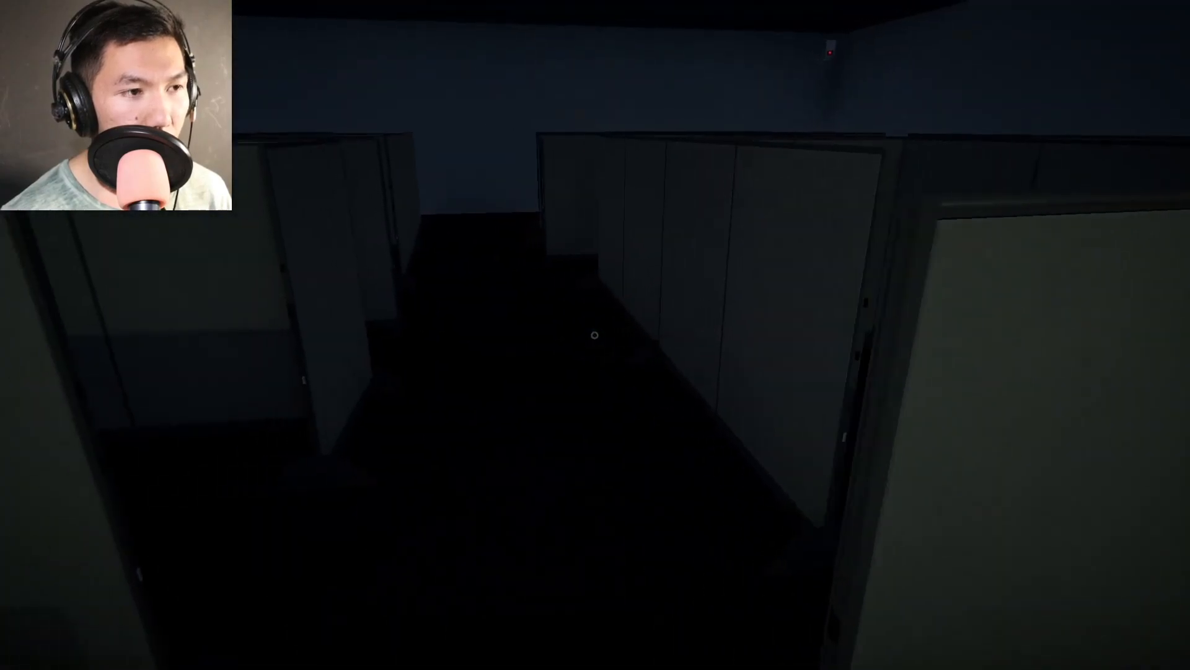
{"action": "mouse_move", "coordinate": [596, 335]}
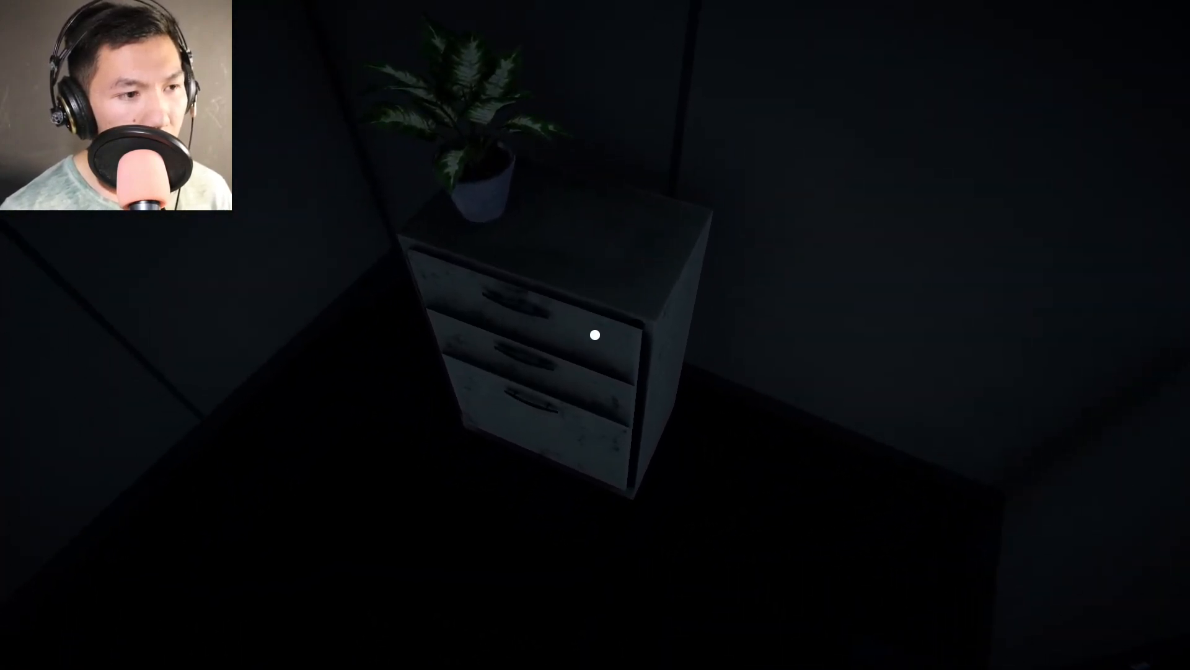
Try interacting with the drawer cabinet holding a plant in the cubicle
{"action": "left_click", "coordinate": [595, 336]}
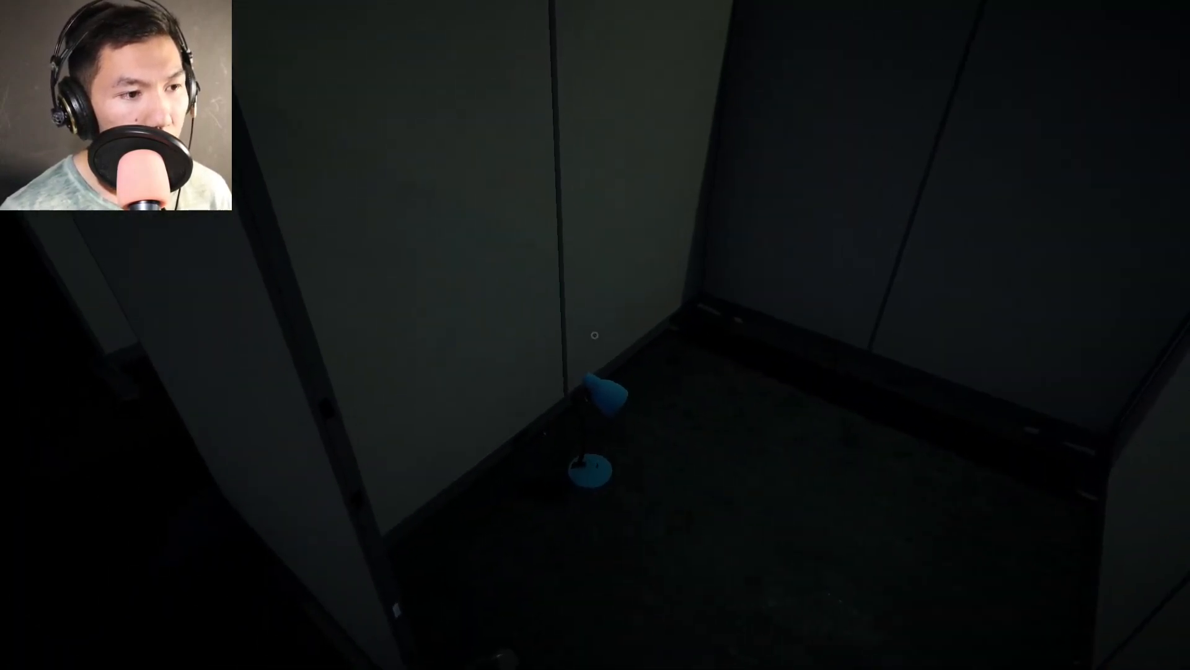
{"action": "mouse_move", "coordinate": [595, 335]}
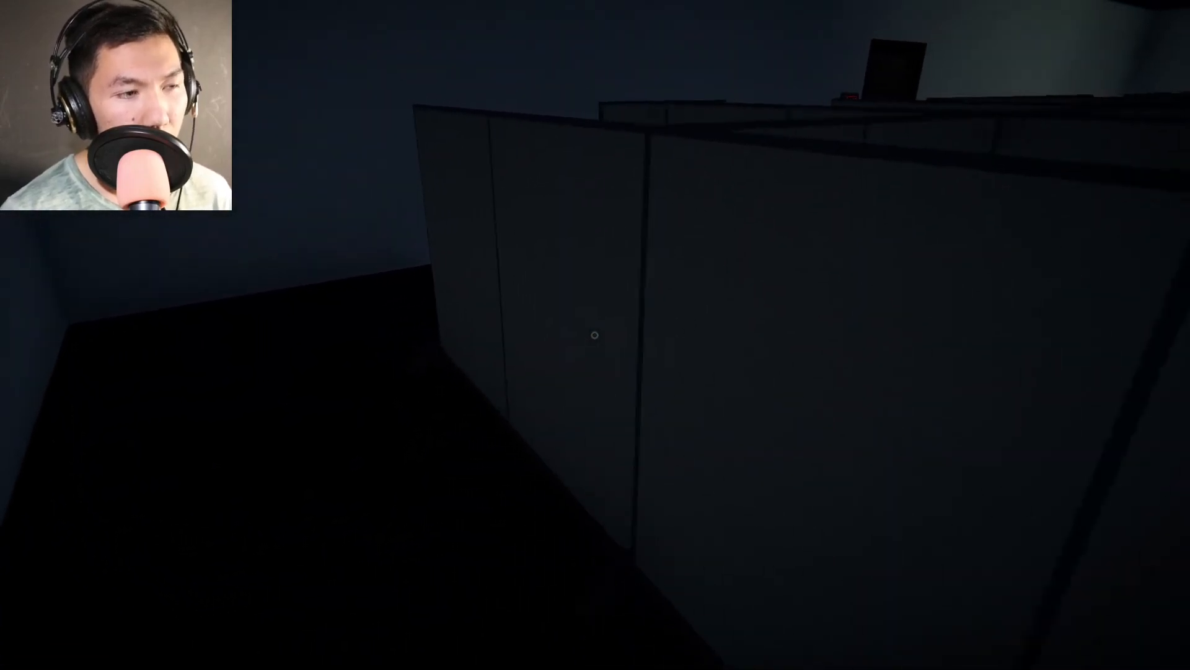
{"action": "mouse_move", "coordinate": [595, 334]}
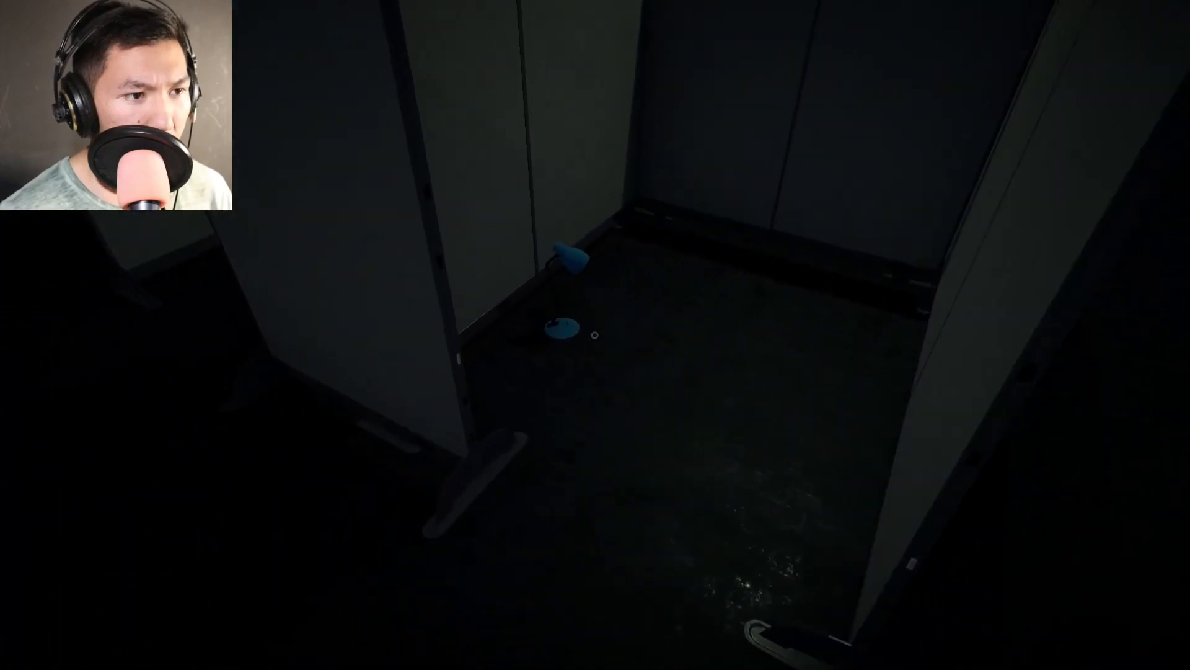
{"action": "mouse_move", "coordinate": [596, 334]}
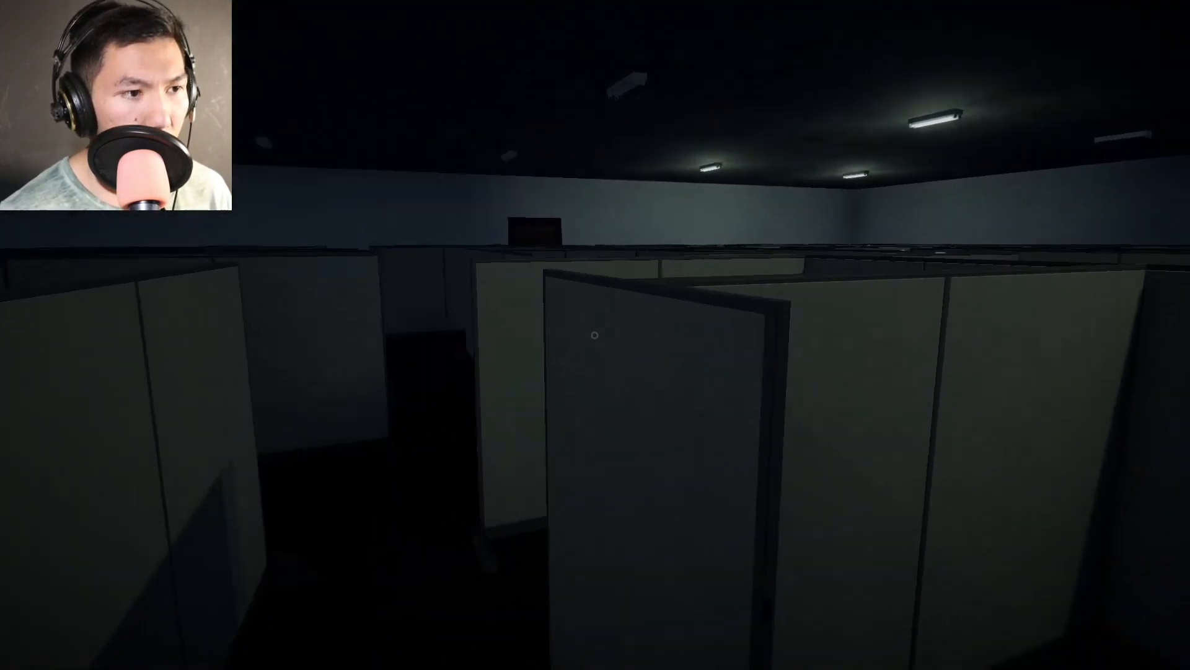
{"action": "mouse_move", "coordinate": [595, 335]}
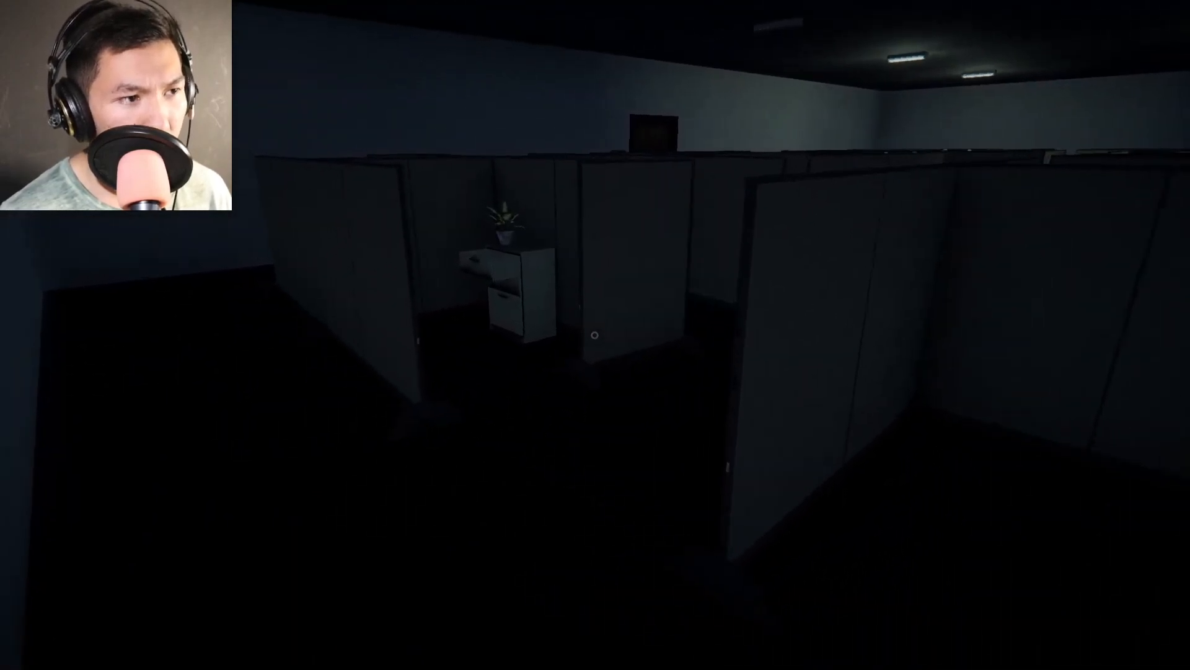
{"action": "mouse_move", "coordinate": [596, 335]}
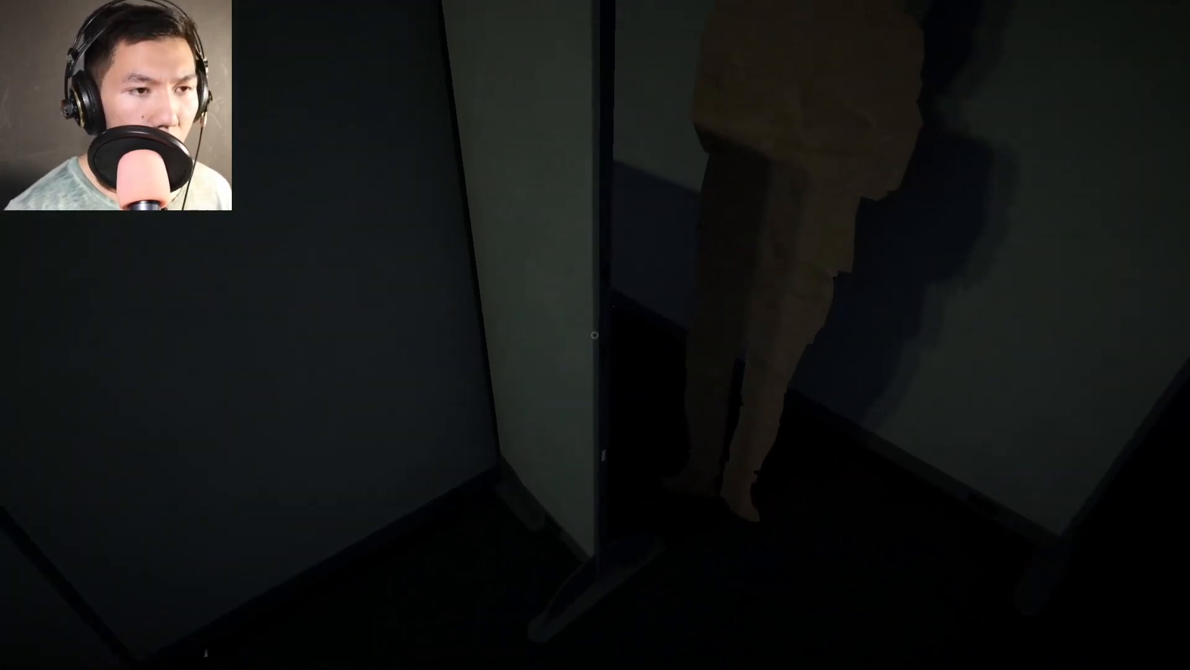
{"action": "mouse_move", "coordinate": [595, 335]}
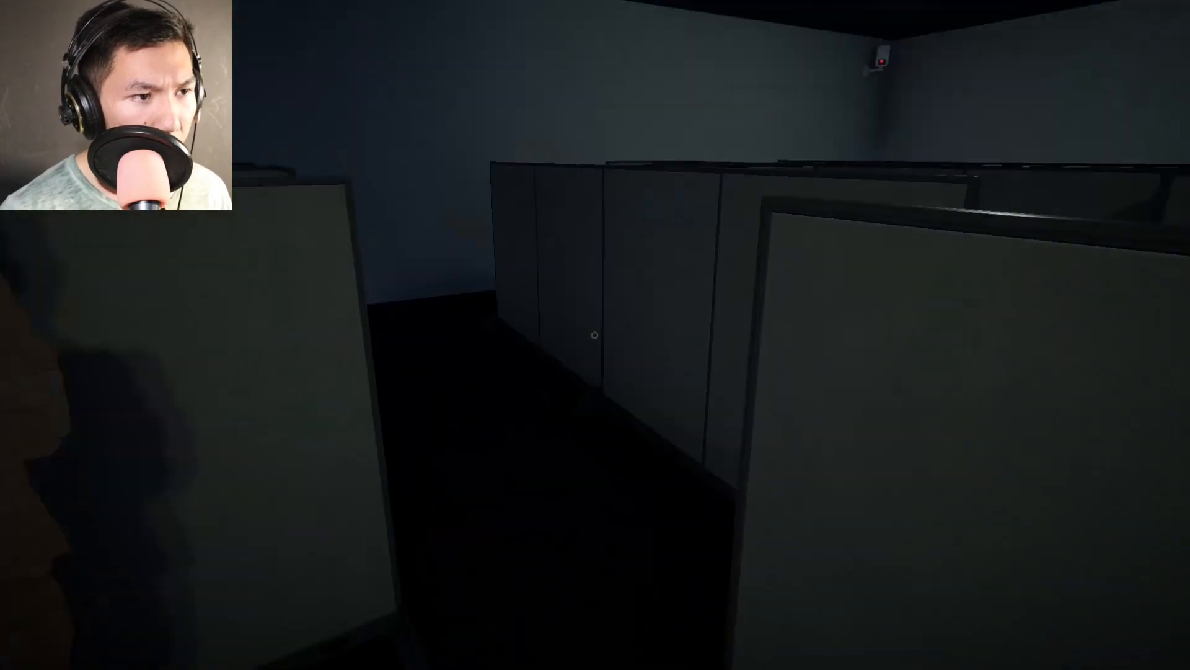
{"action": "mouse_move", "coordinate": [595, 335]}
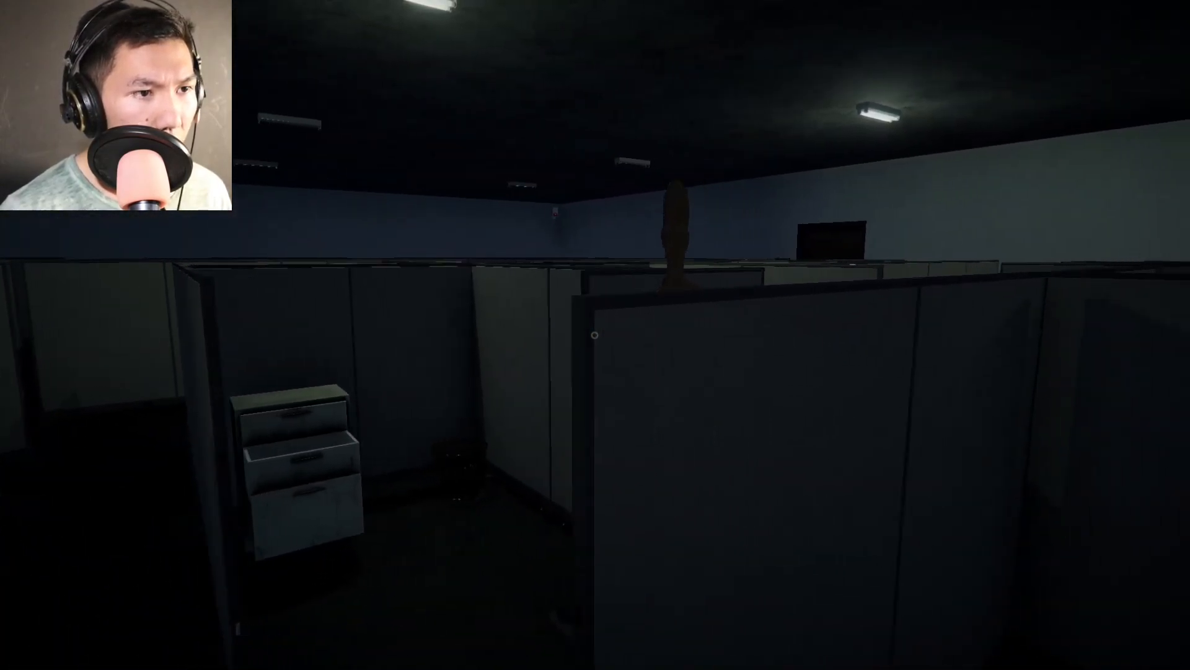
{"action": "mouse_move", "coordinate": [596, 335]}
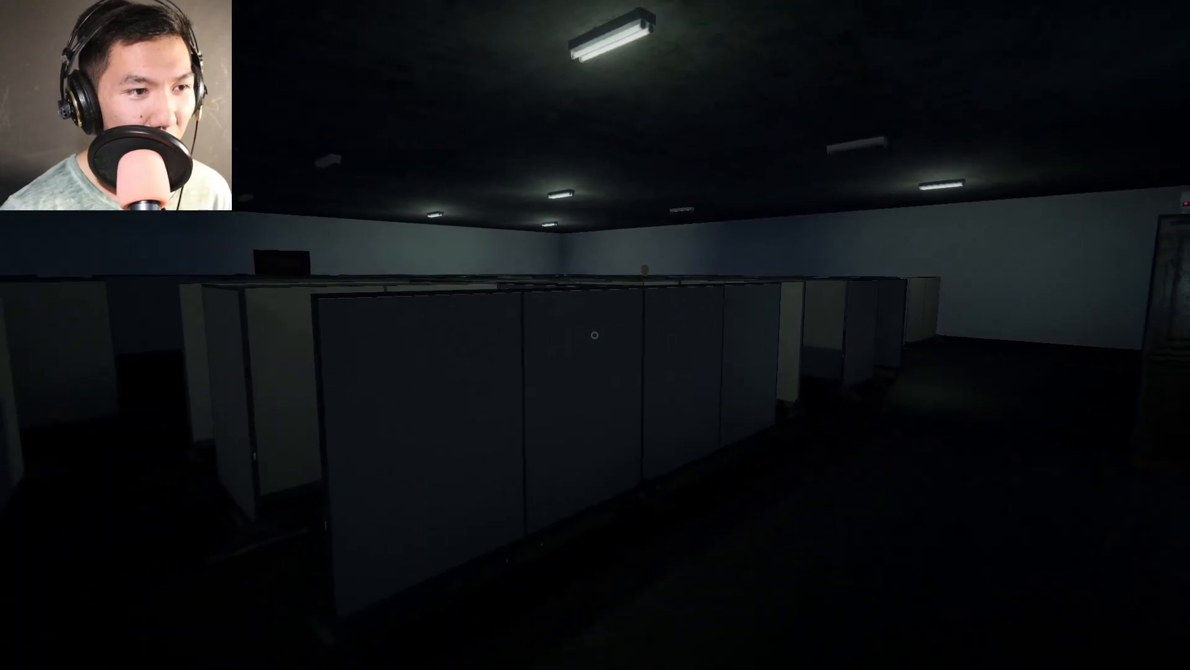
{"action": "mouse_move", "coordinate": [596, 335]}
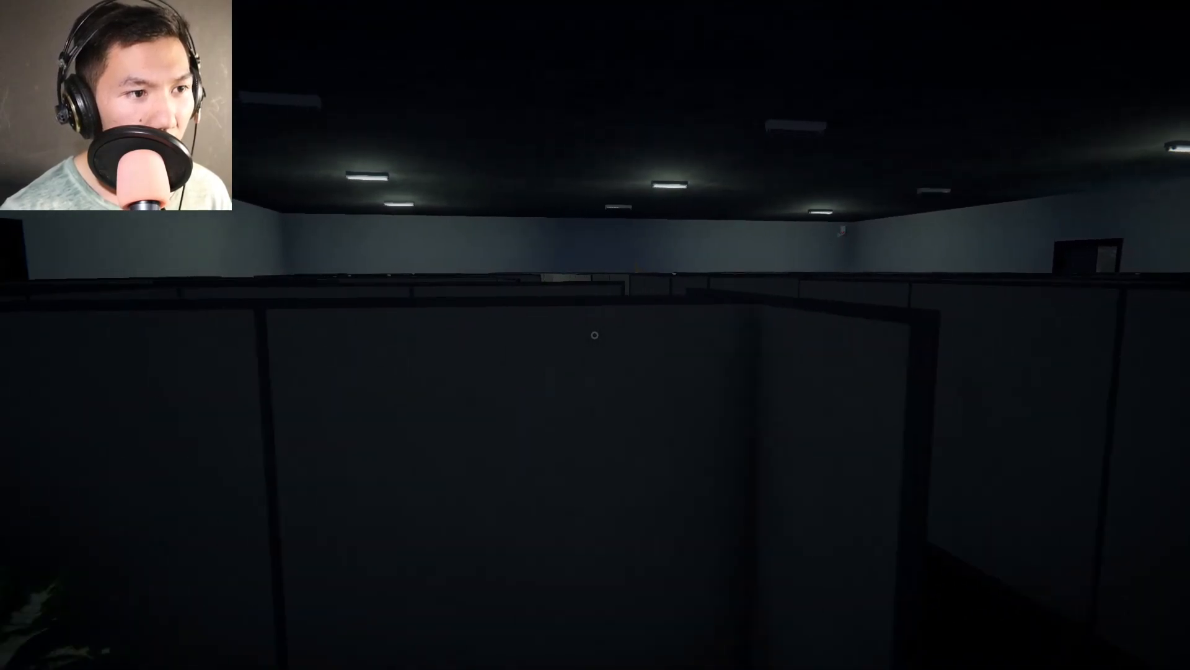
{"action": "mouse_move", "coordinate": [595, 336]}
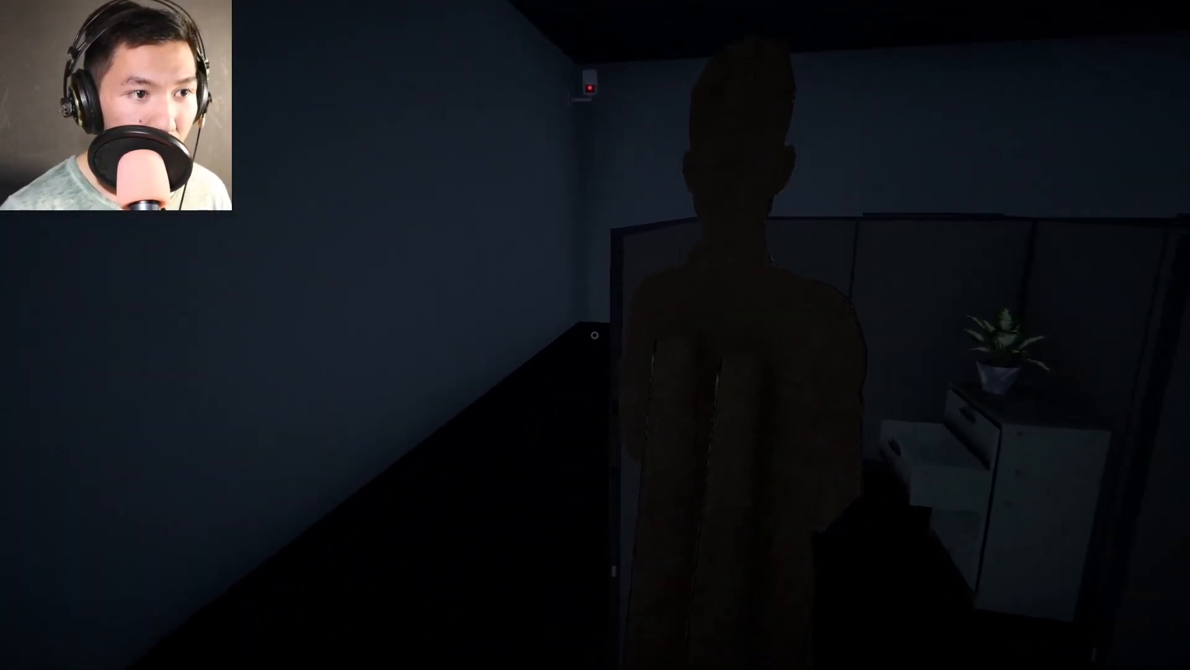
{"action": "mouse_move", "coordinate": [596, 335]}
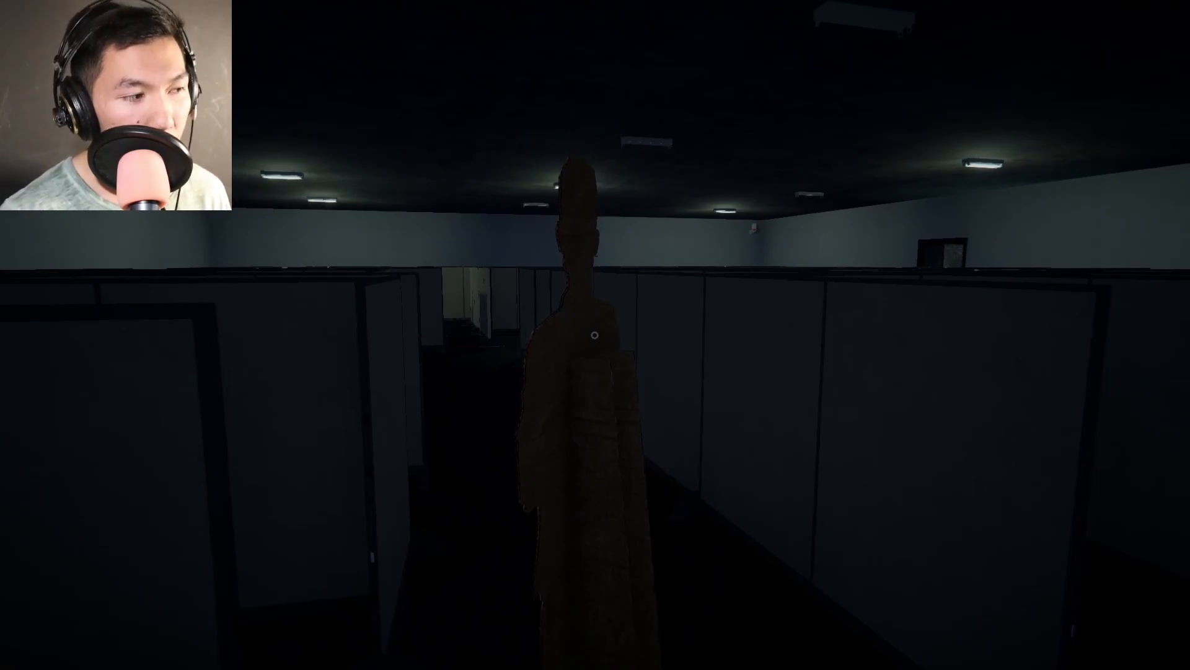
{"action": "mouse_move", "coordinate": [595, 335]}
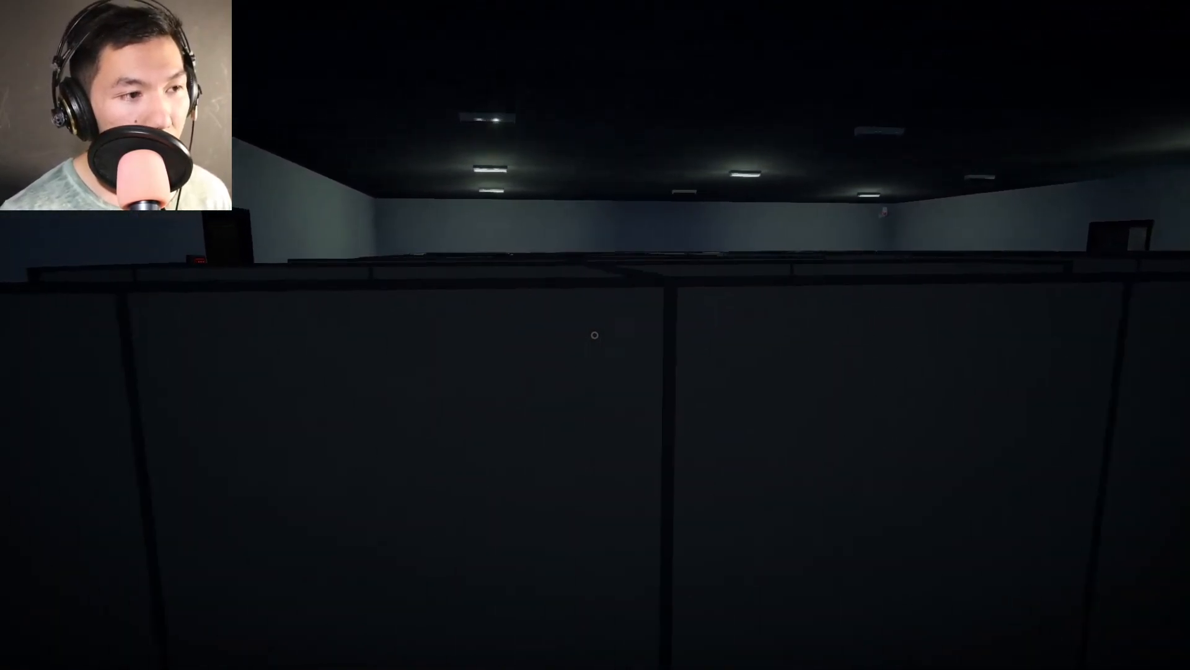
{"action": "mouse_move", "coordinate": [596, 335]}
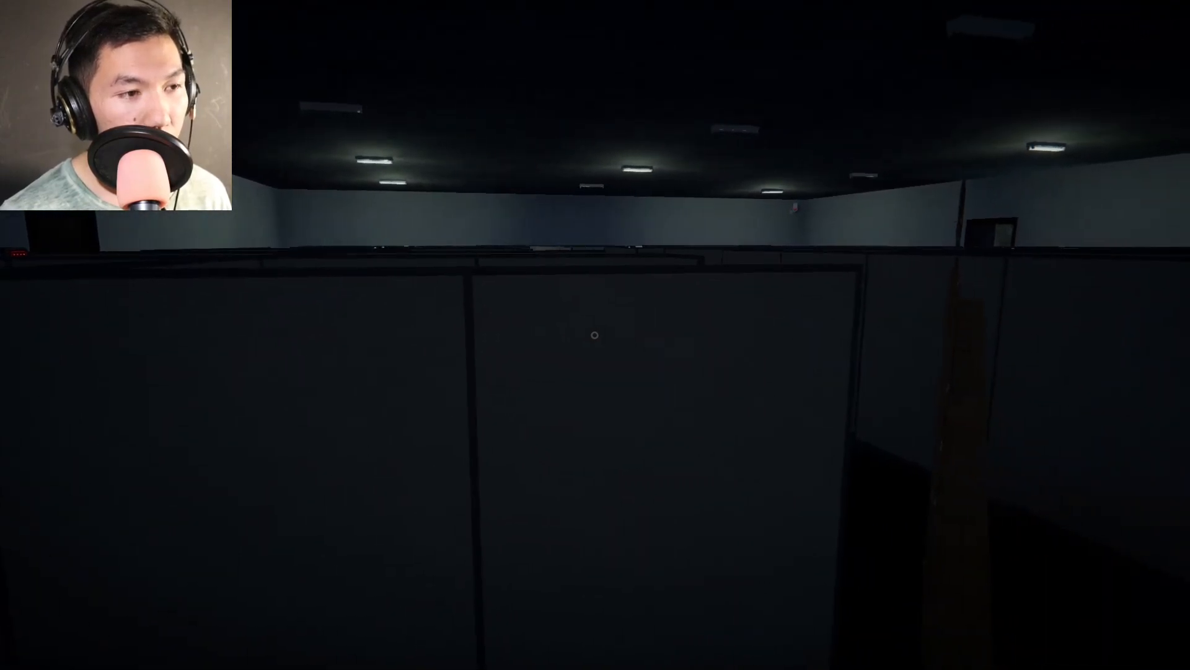
{"action": "mouse_move", "coordinate": [595, 335]}
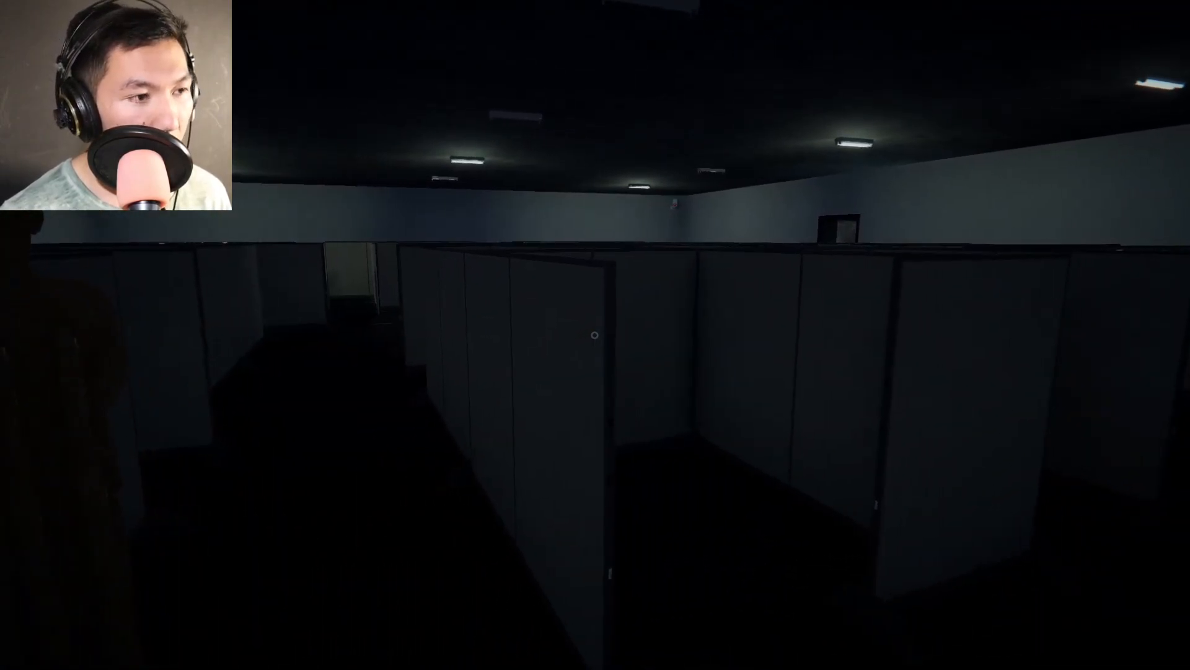
{"action": "mouse_move", "coordinate": [595, 335]}
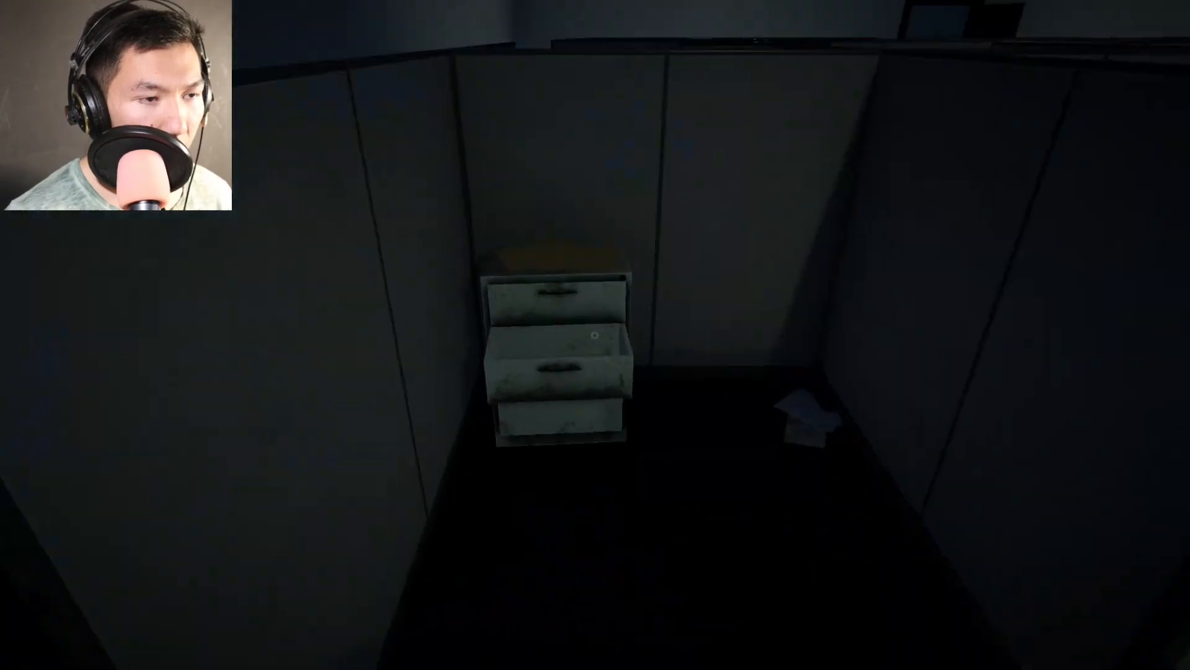
{"action": "mouse_move", "coordinate": [595, 335]}
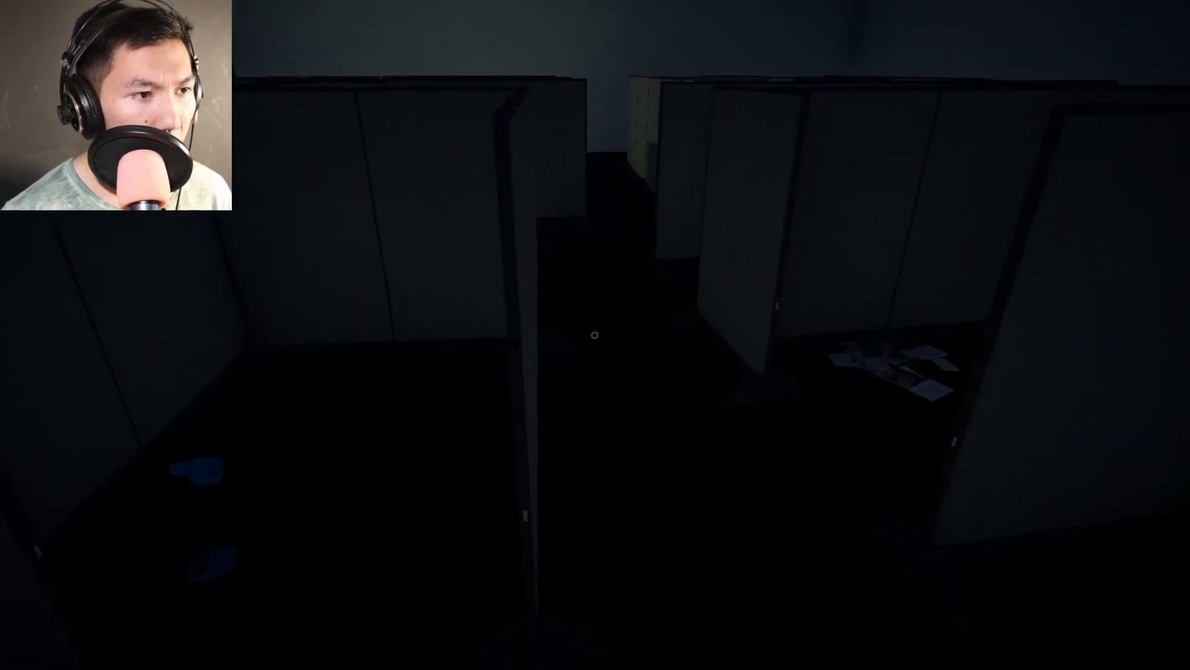
{"action": "mouse_move", "coordinate": [595, 335]}
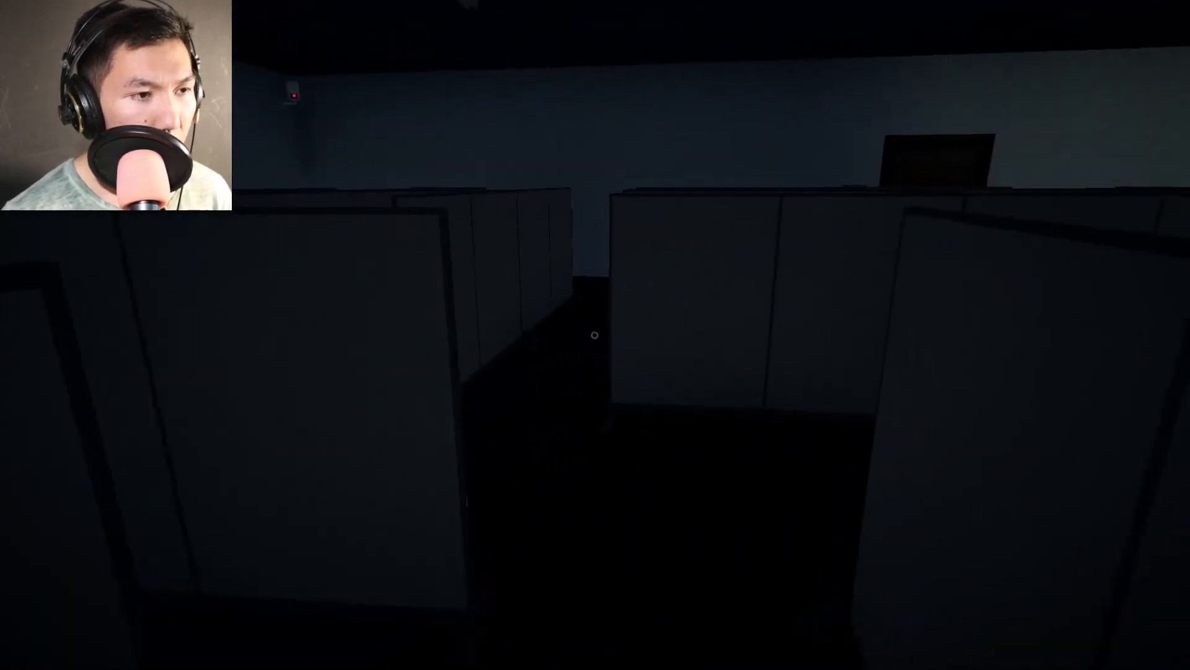
{"action": "mouse_move", "coordinate": [596, 334]}
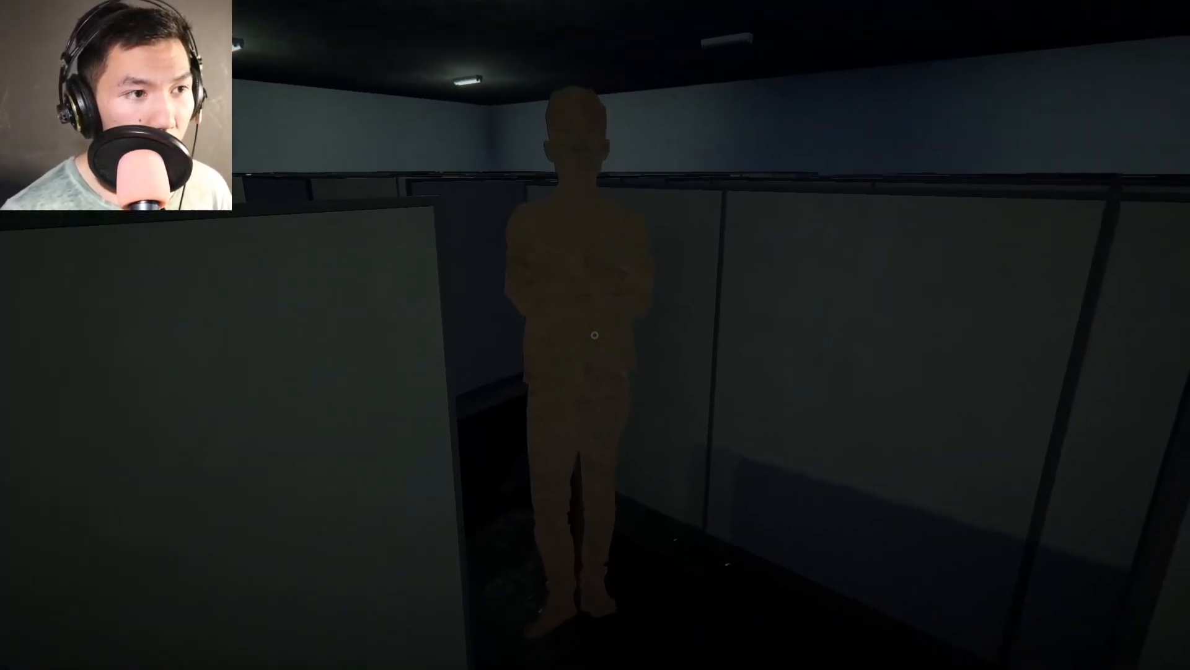
{"action": "mouse_move", "coordinate": [595, 335]}
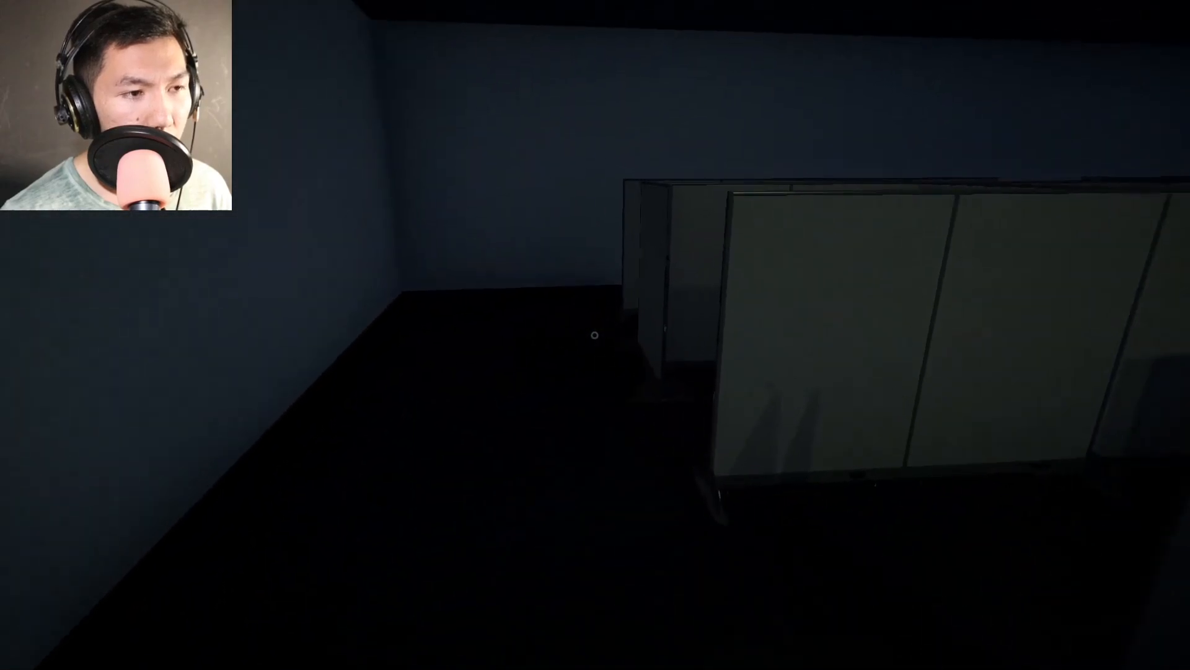
{"action": "mouse_move", "coordinate": [595, 335]}
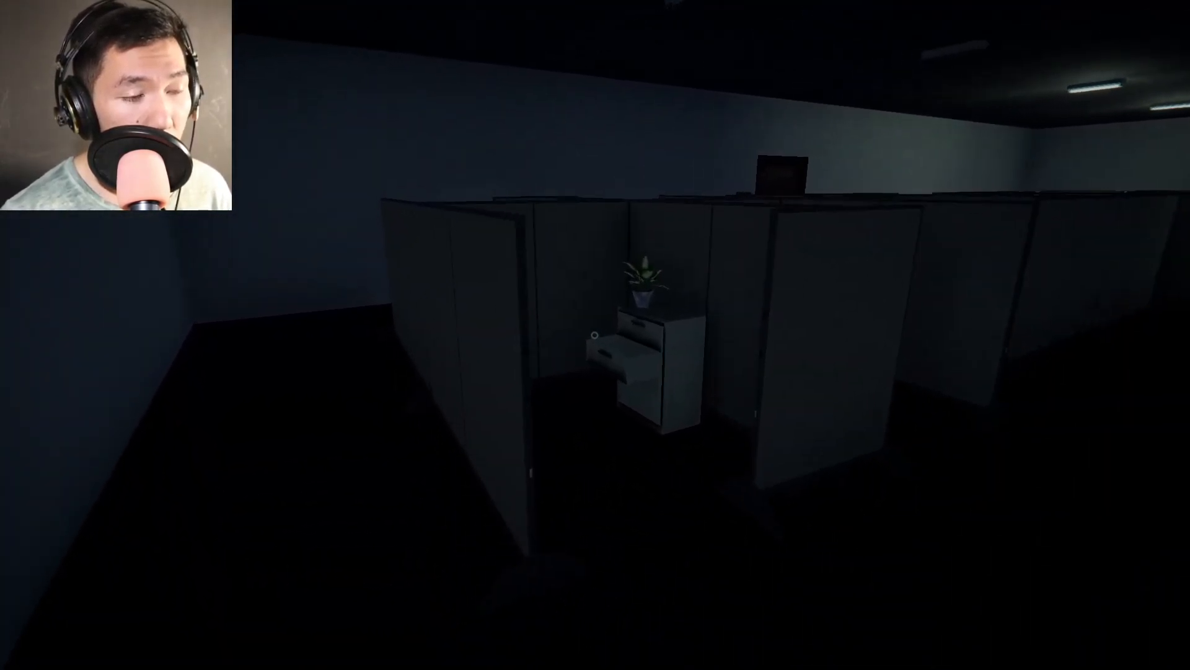
{"action": "mouse_move", "coordinate": [595, 335]}
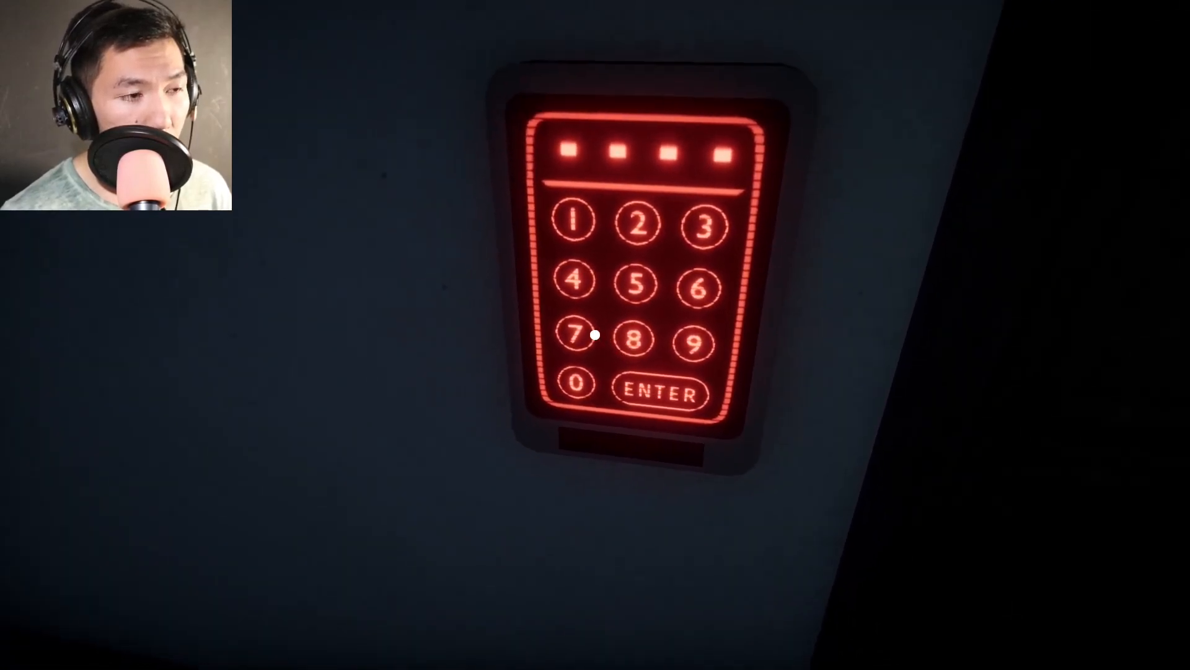
Punch code 7220 into the door keypad, submit it, and start another attempt
{"action": "left_click", "coordinate": [577, 386]}
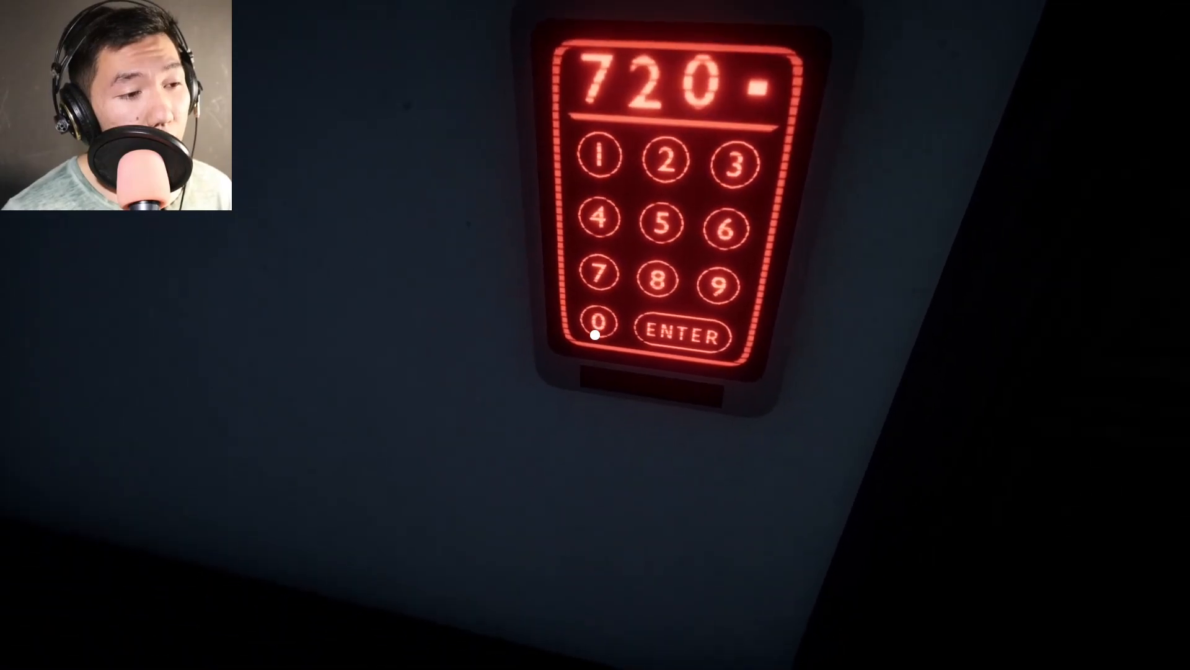
{"action": "left_click", "coordinate": [596, 334]}
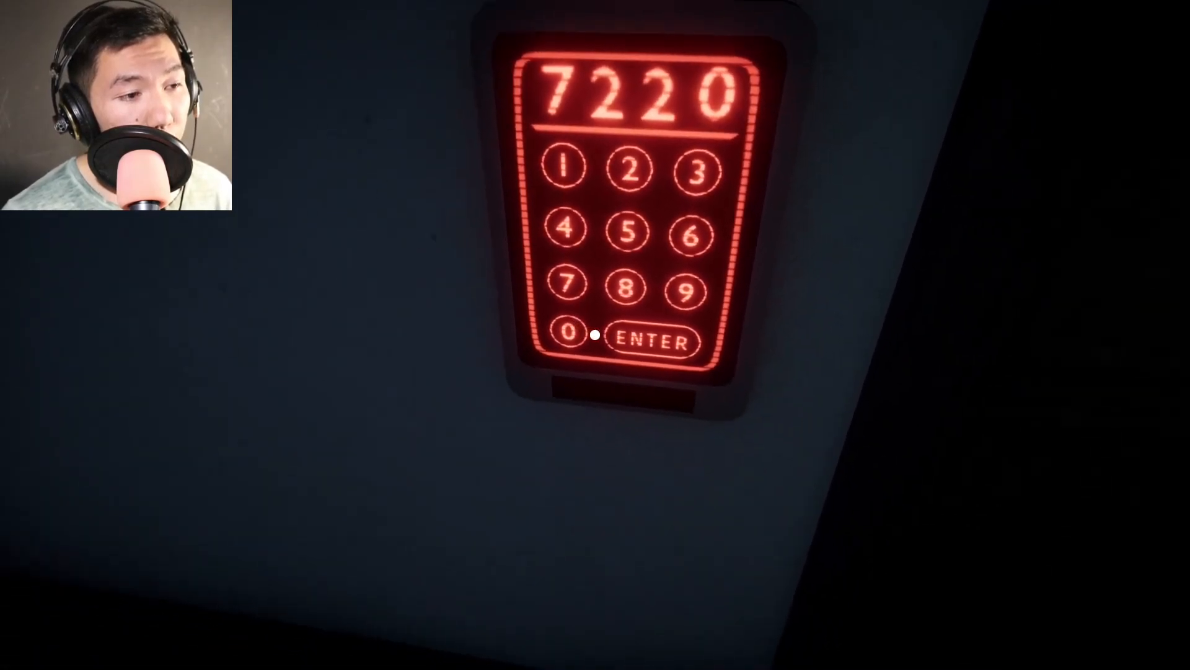
{"action": "left_click", "coordinate": [649, 343]}
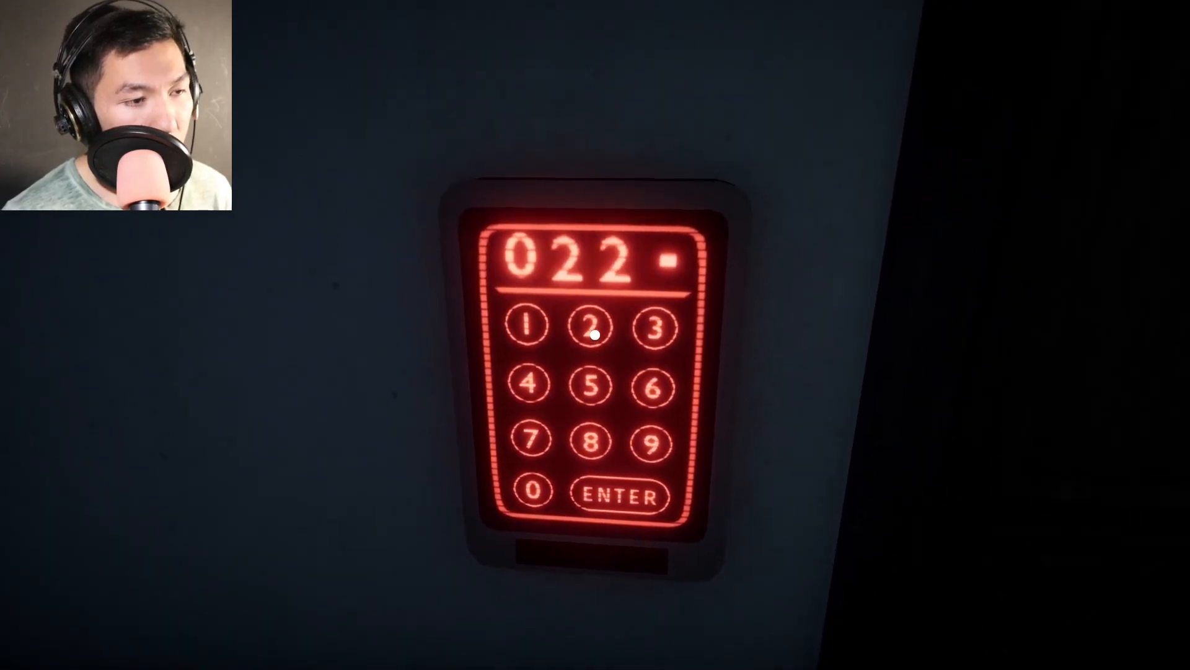
{"action": "left_click", "coordinate": [620, 497]}
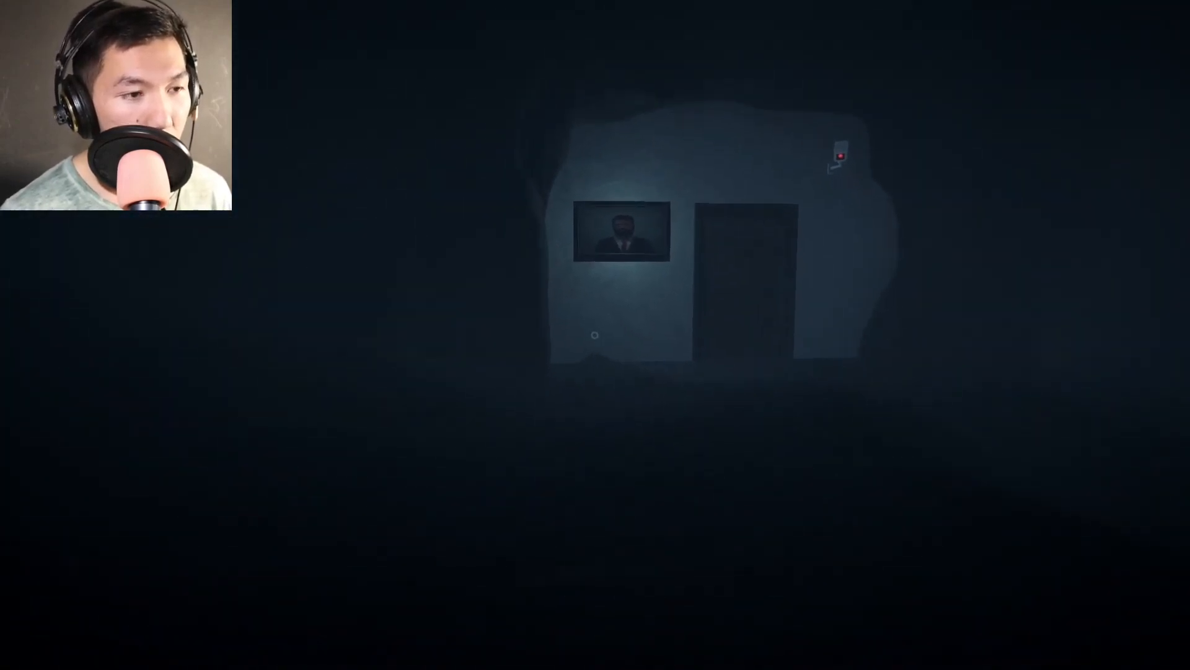
Walk through the door beside the monitor out into the misty forest
{"action": "key", "text": "w"}
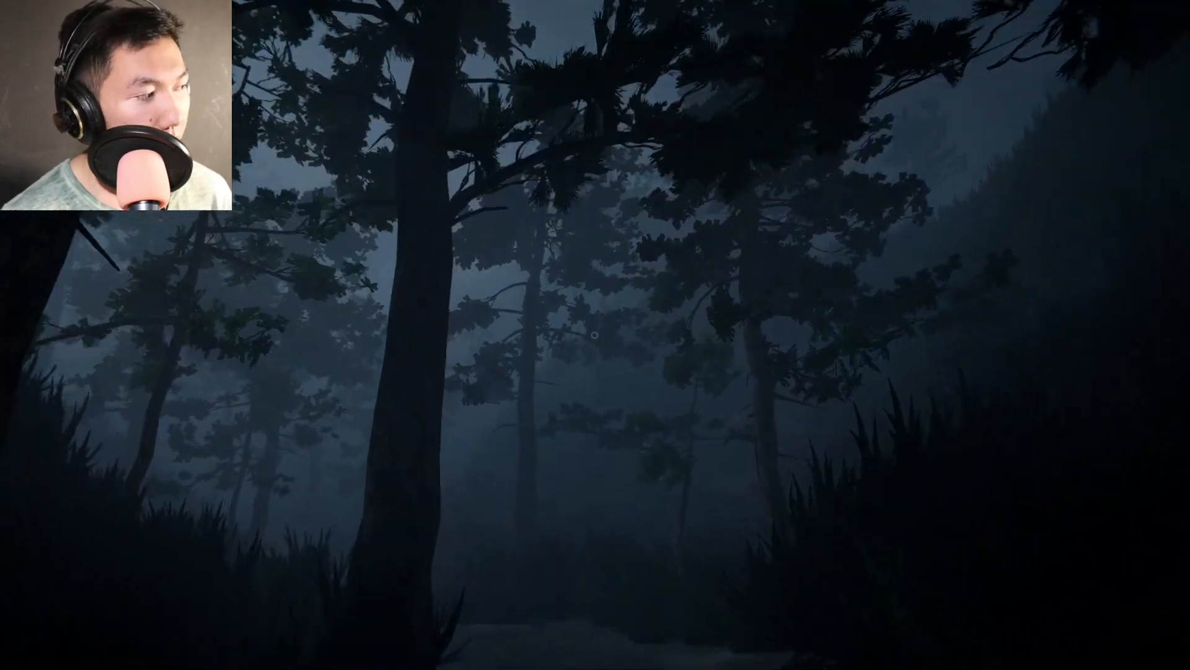
{"action": "mouse_move", "coordinate": [596, 335]}
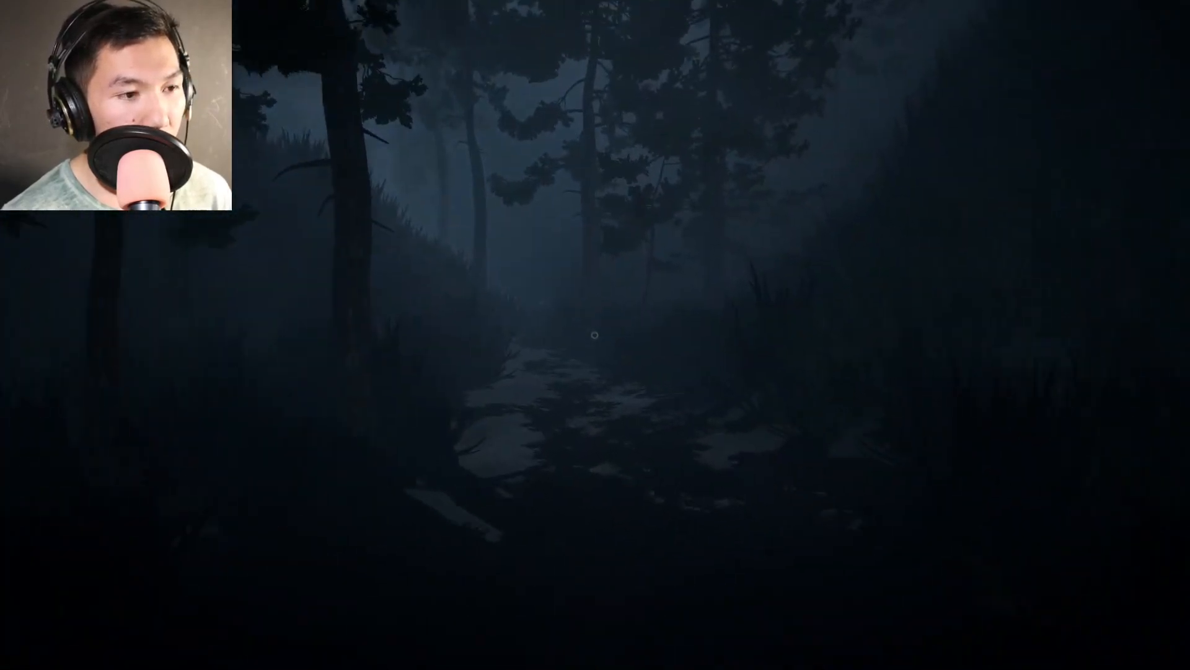
Follow the narrow dirt trail through the misty forest
{"action": "key", "text": "w"}
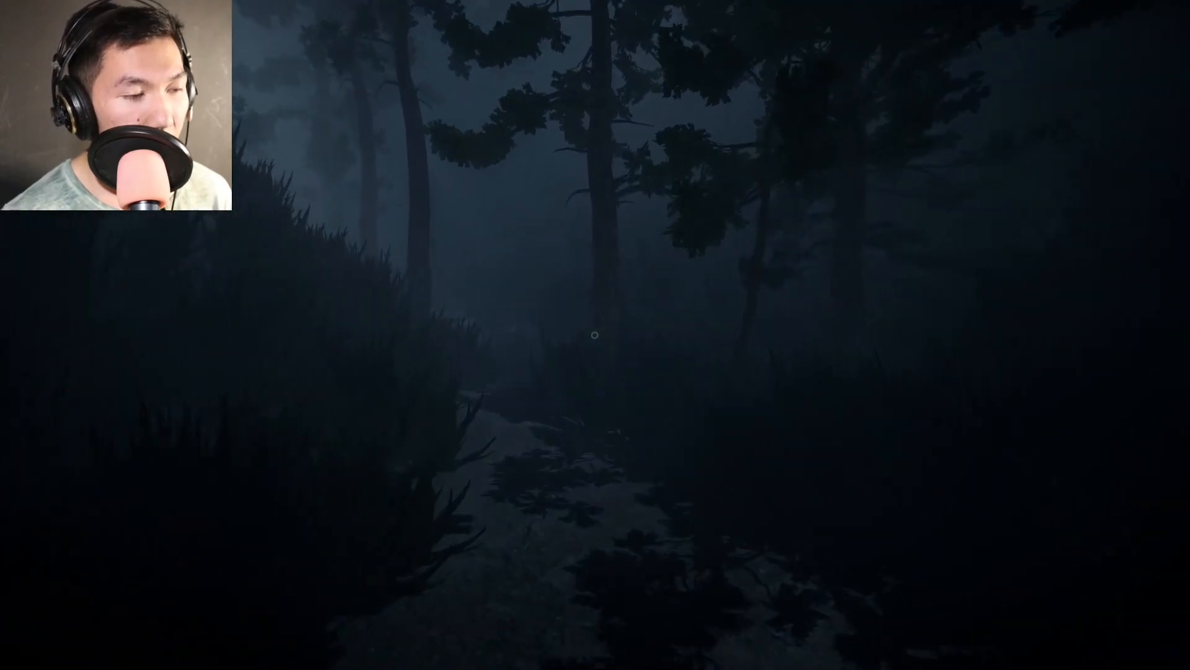
{"action": "mouse_move", "coordinate": [595, 335]}
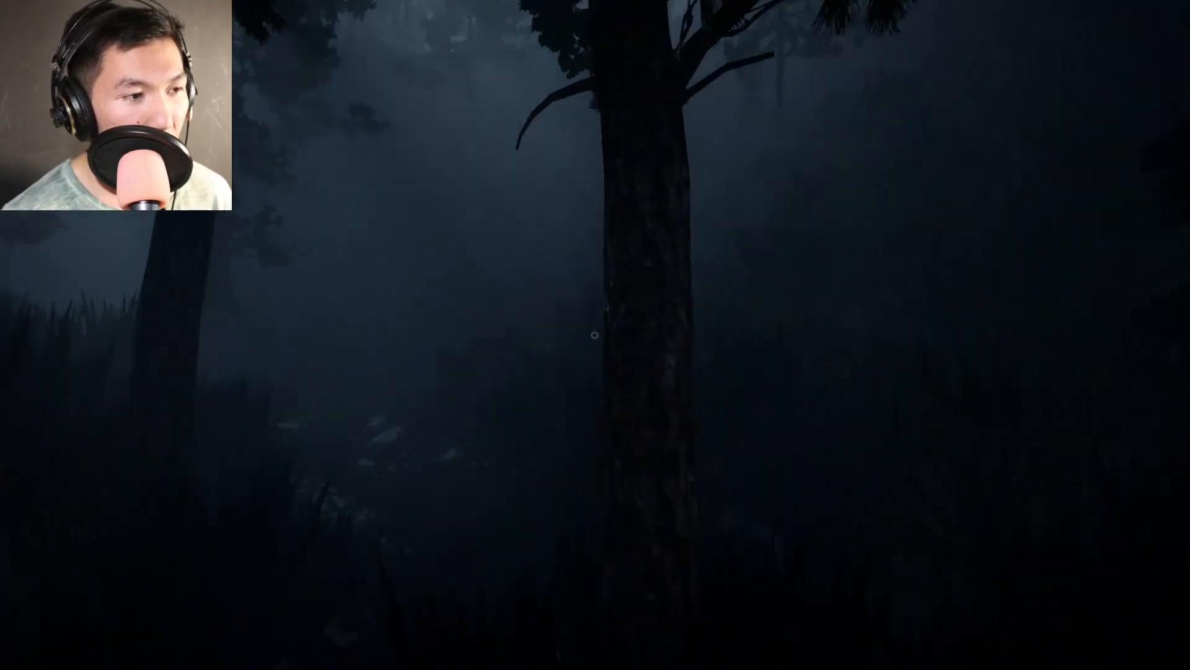
{"action": "mouse_move", "coordinate": [596, 334]}
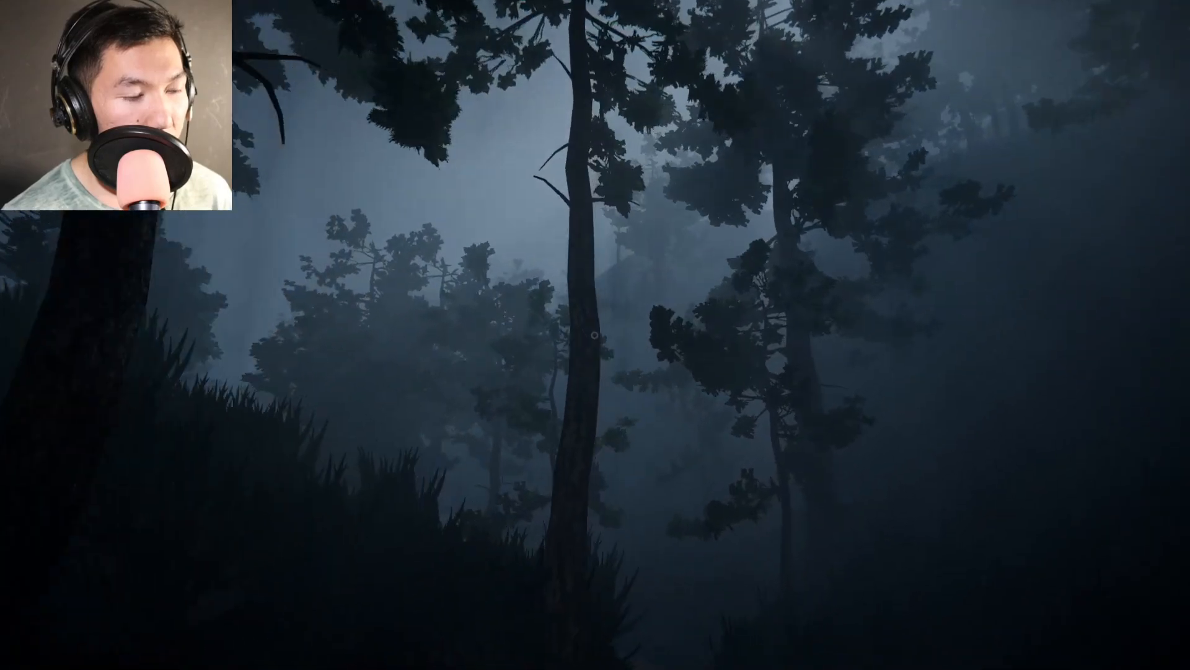
{"action": "mouse_move", "coordinate": [595, 333]}
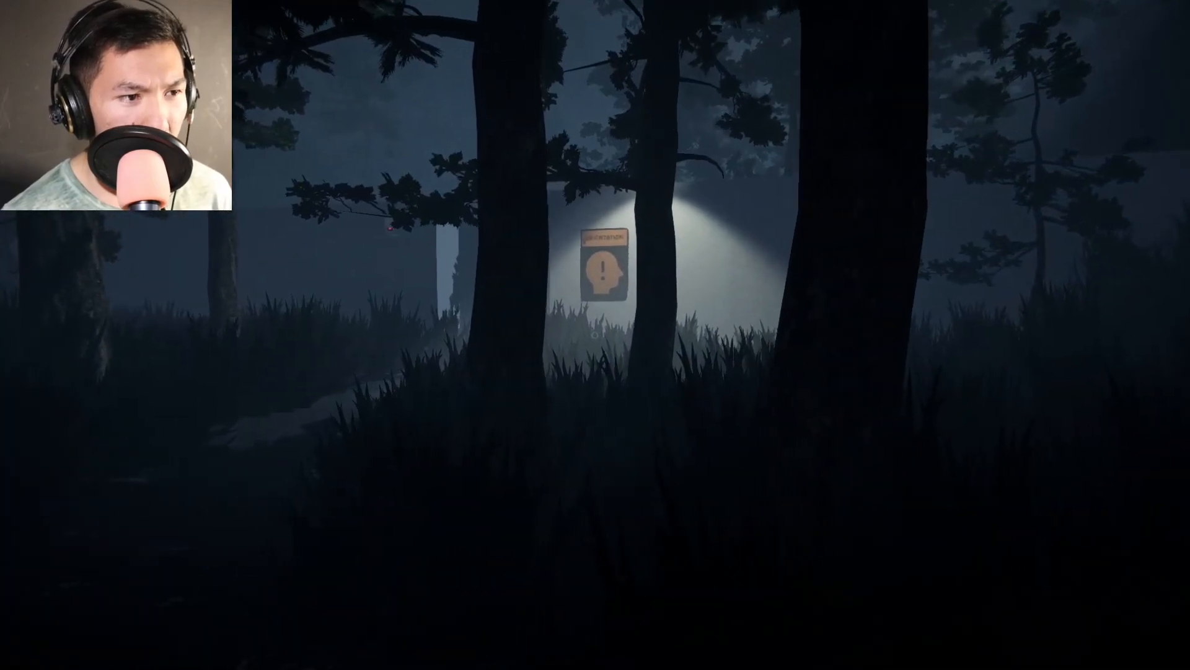
Walk up to the walled compound with the lit orange Orientation sign
{"action": "key", "text": "w"}
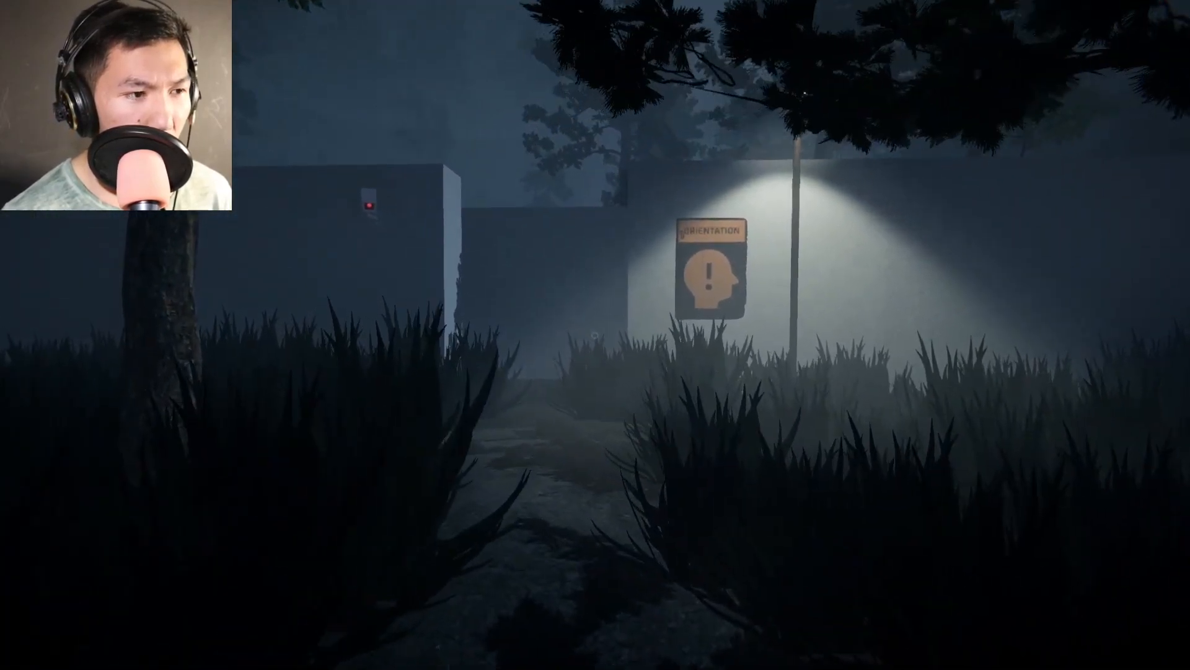
{"action": "mouse_move", "coordinate": [595, 335]}
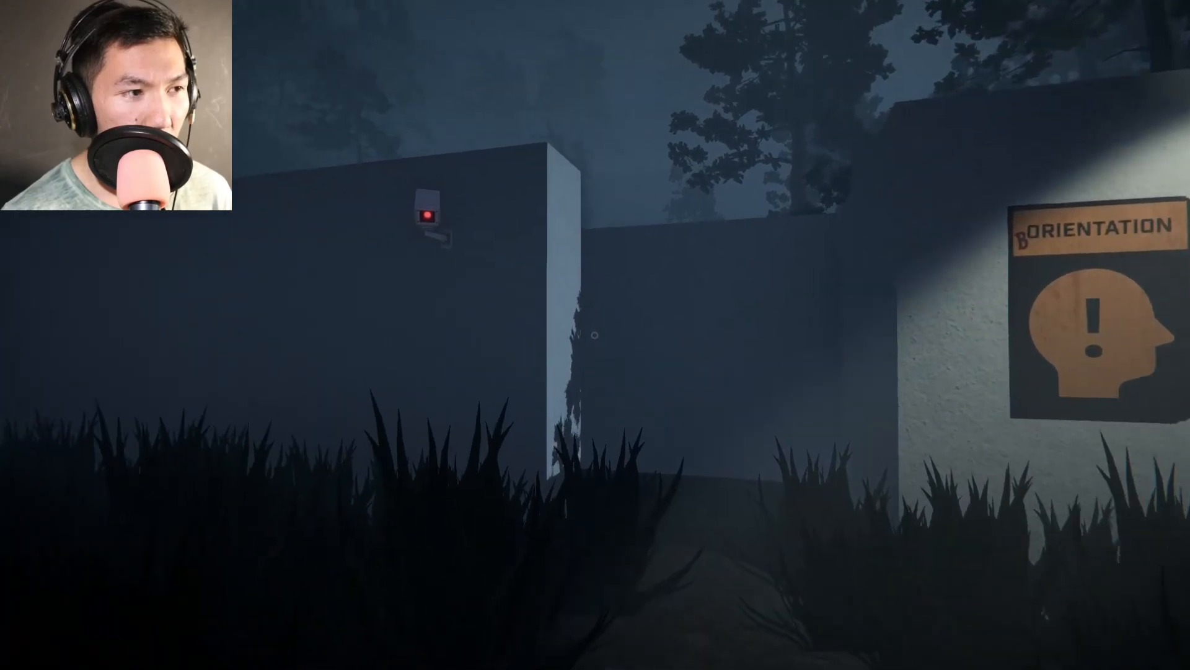
{"action": "mouse_move", "coordinate": [595, 335]}
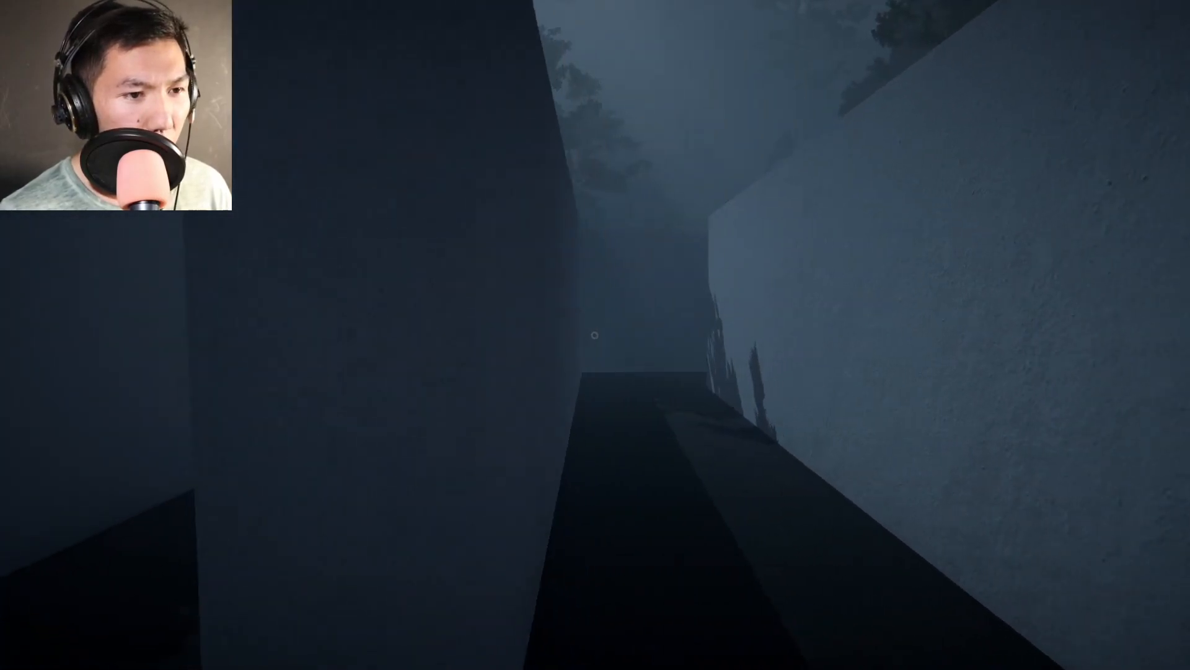
{"action": "mouse_move", "coordinate": [595, 335]}
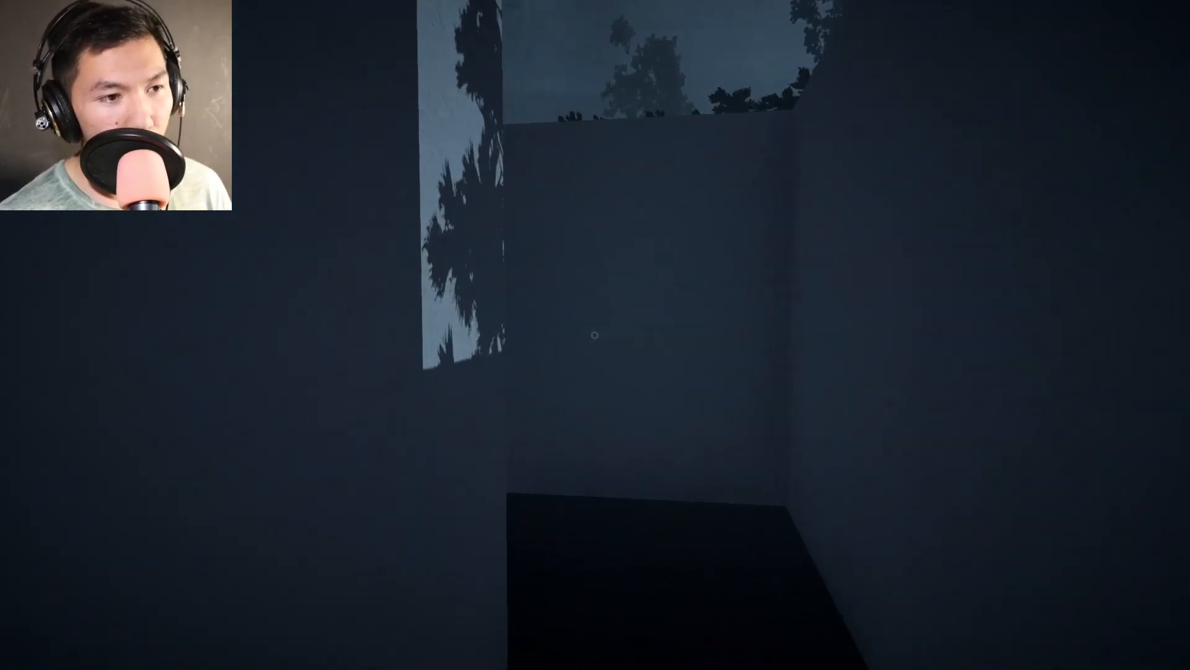
{"action": "mouse_move", "coordinate": [595, 335]}
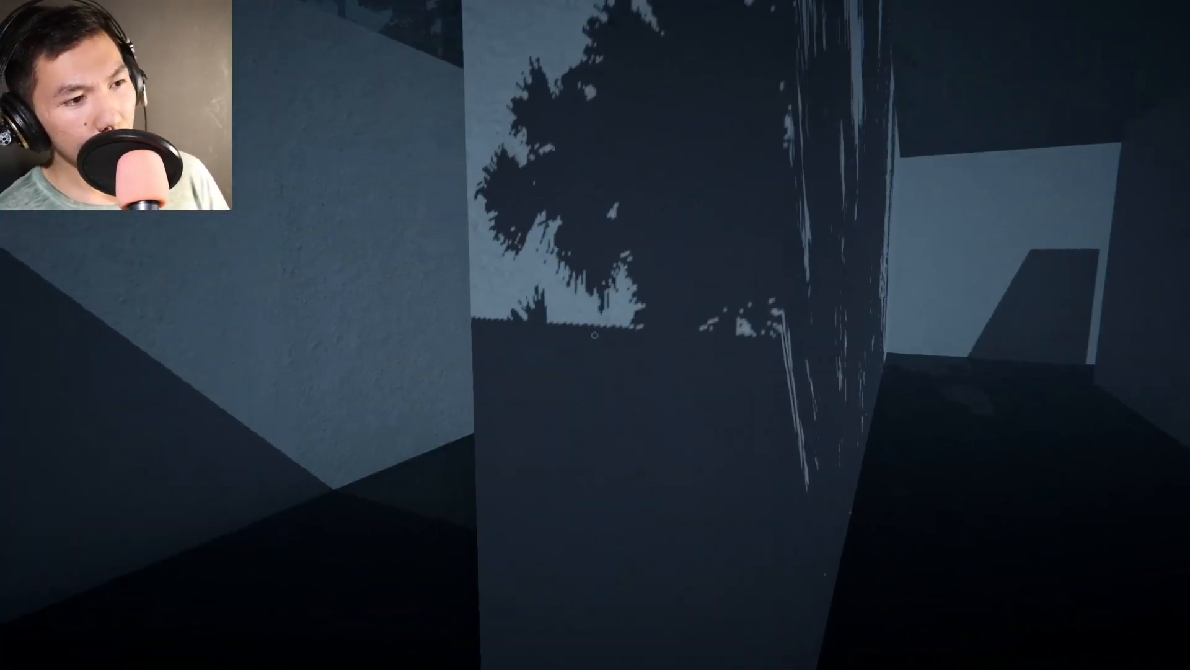
{"action": "mouse_move", "coordinate": [595, 334]}
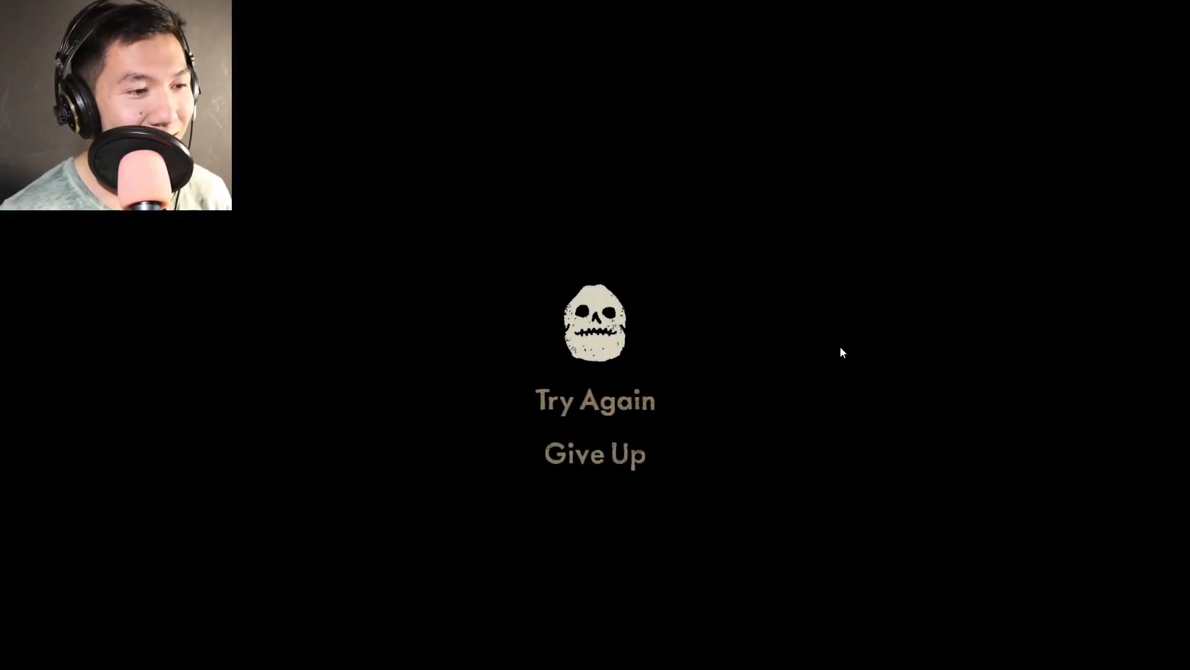
{"action": "mouse_move", "coordinate": [606, 408]}
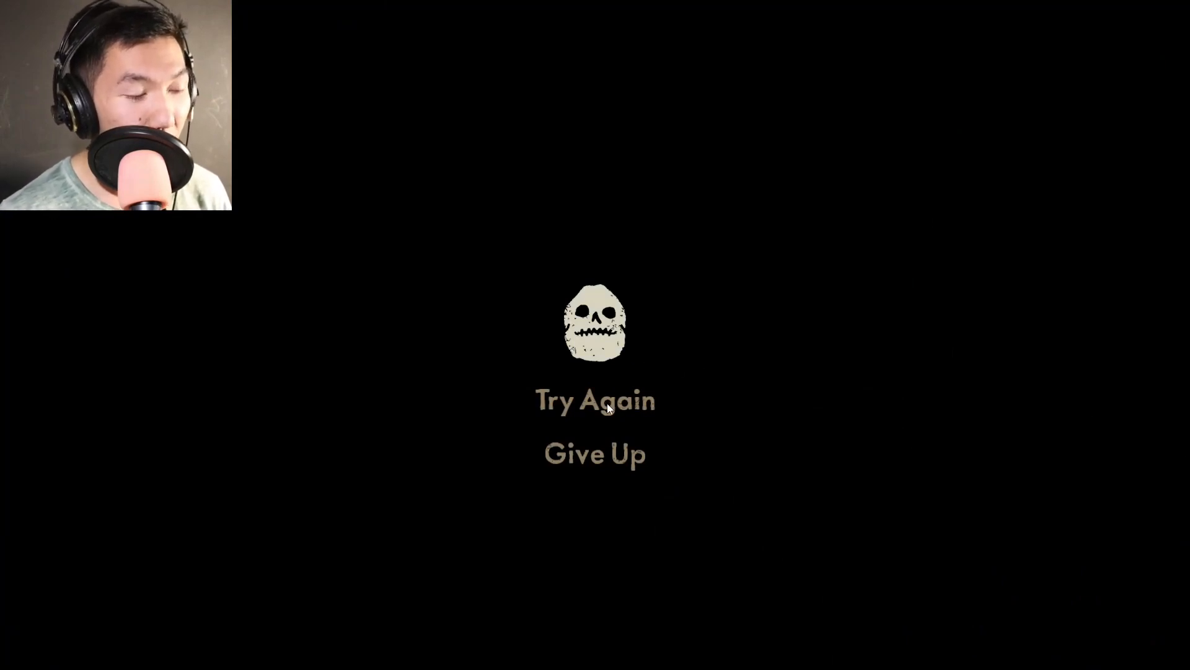
Choose Try Again on the death screen to respawn facing the red-eyed robot
{"action": "left_click", "coordinate": [594, 401]}
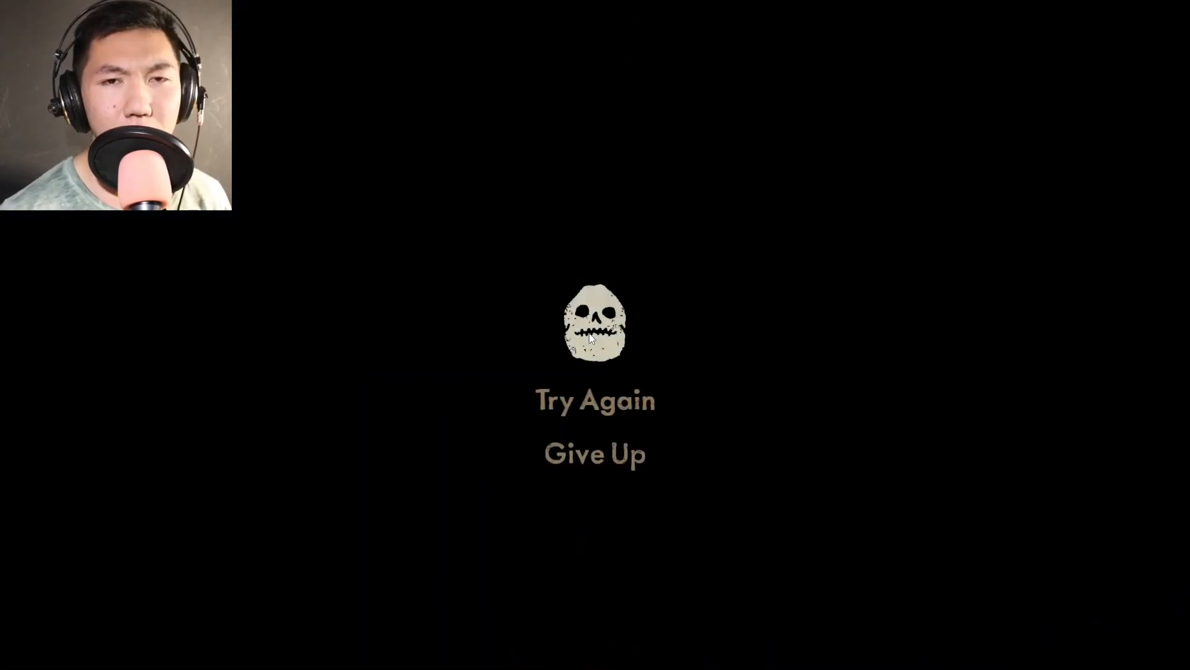
{"action": "left_click", "coordinate": [594, 400]}
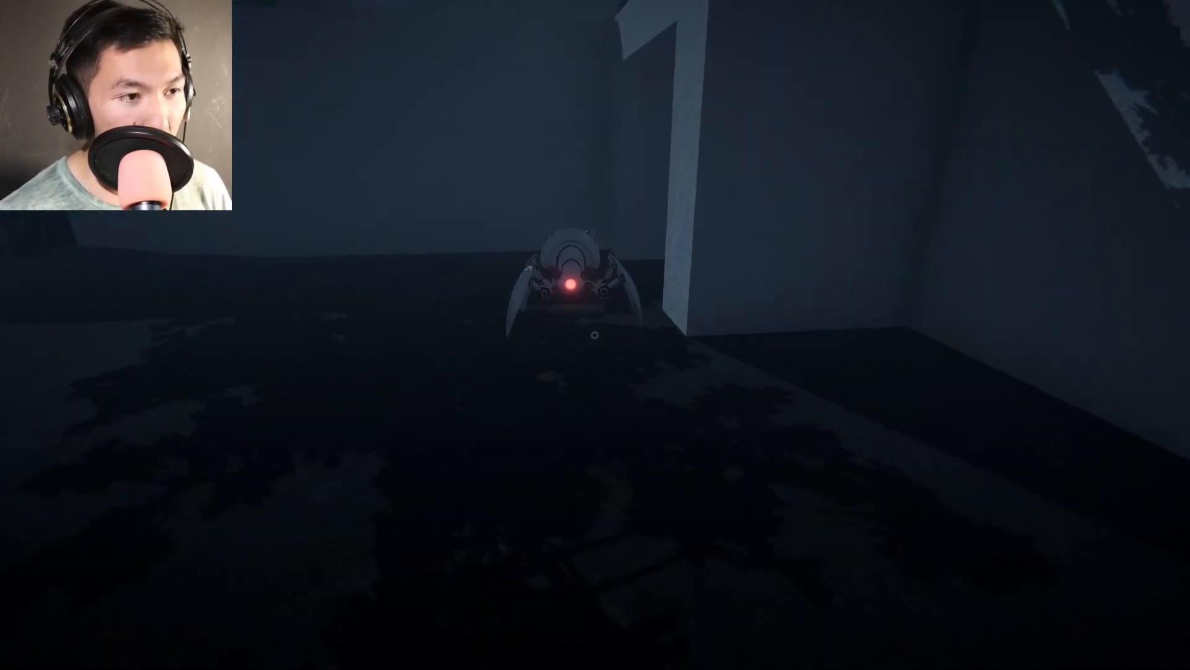